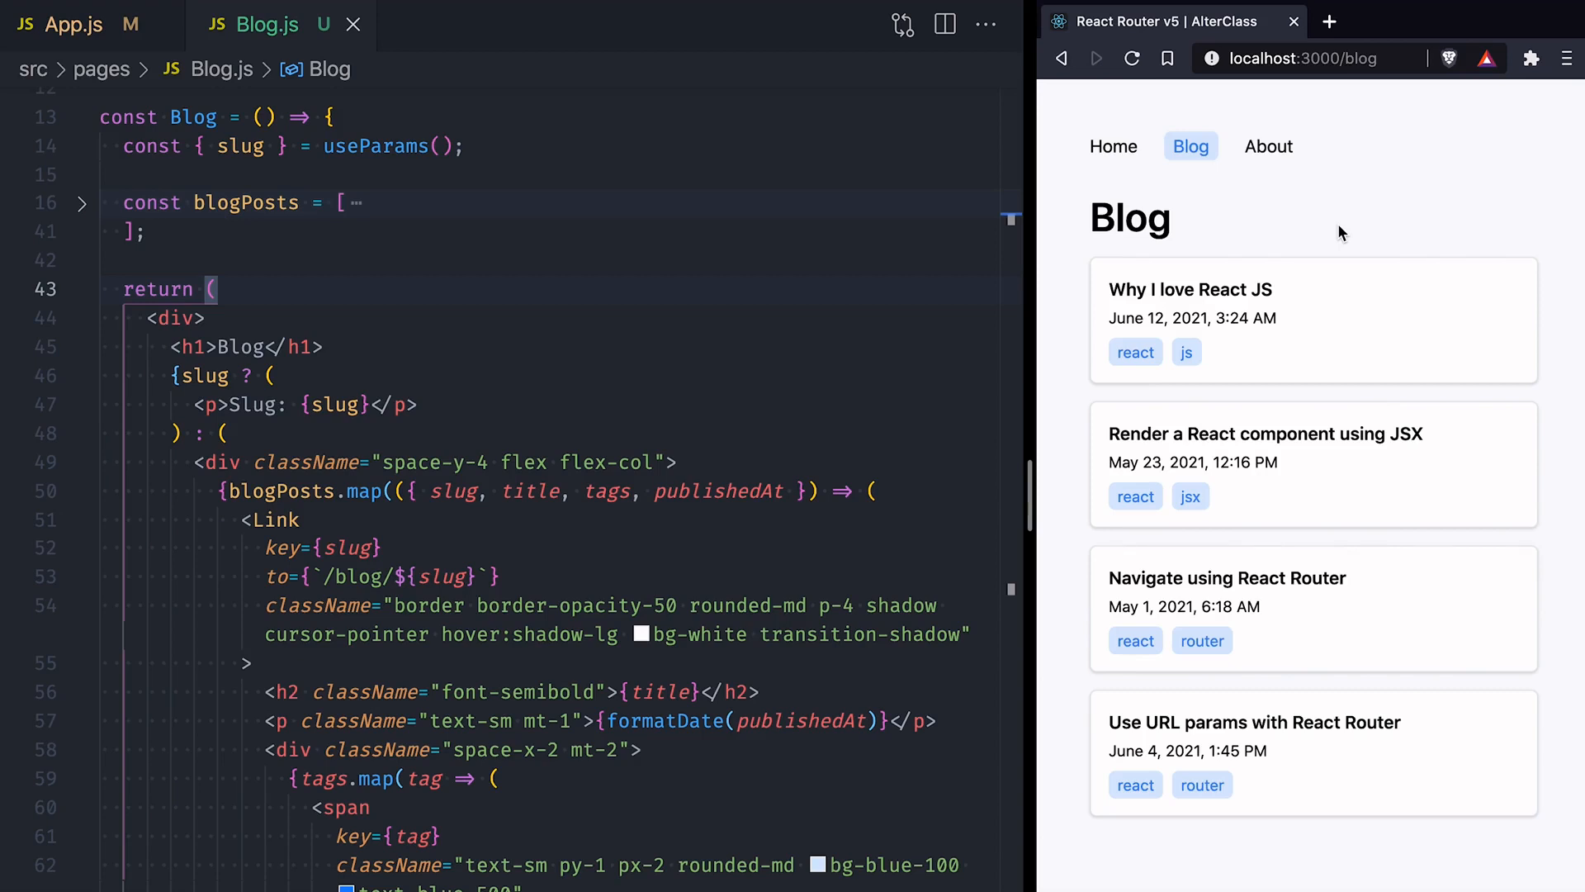
{"action": "mouse_move", "coordinate": [1103, 562]}
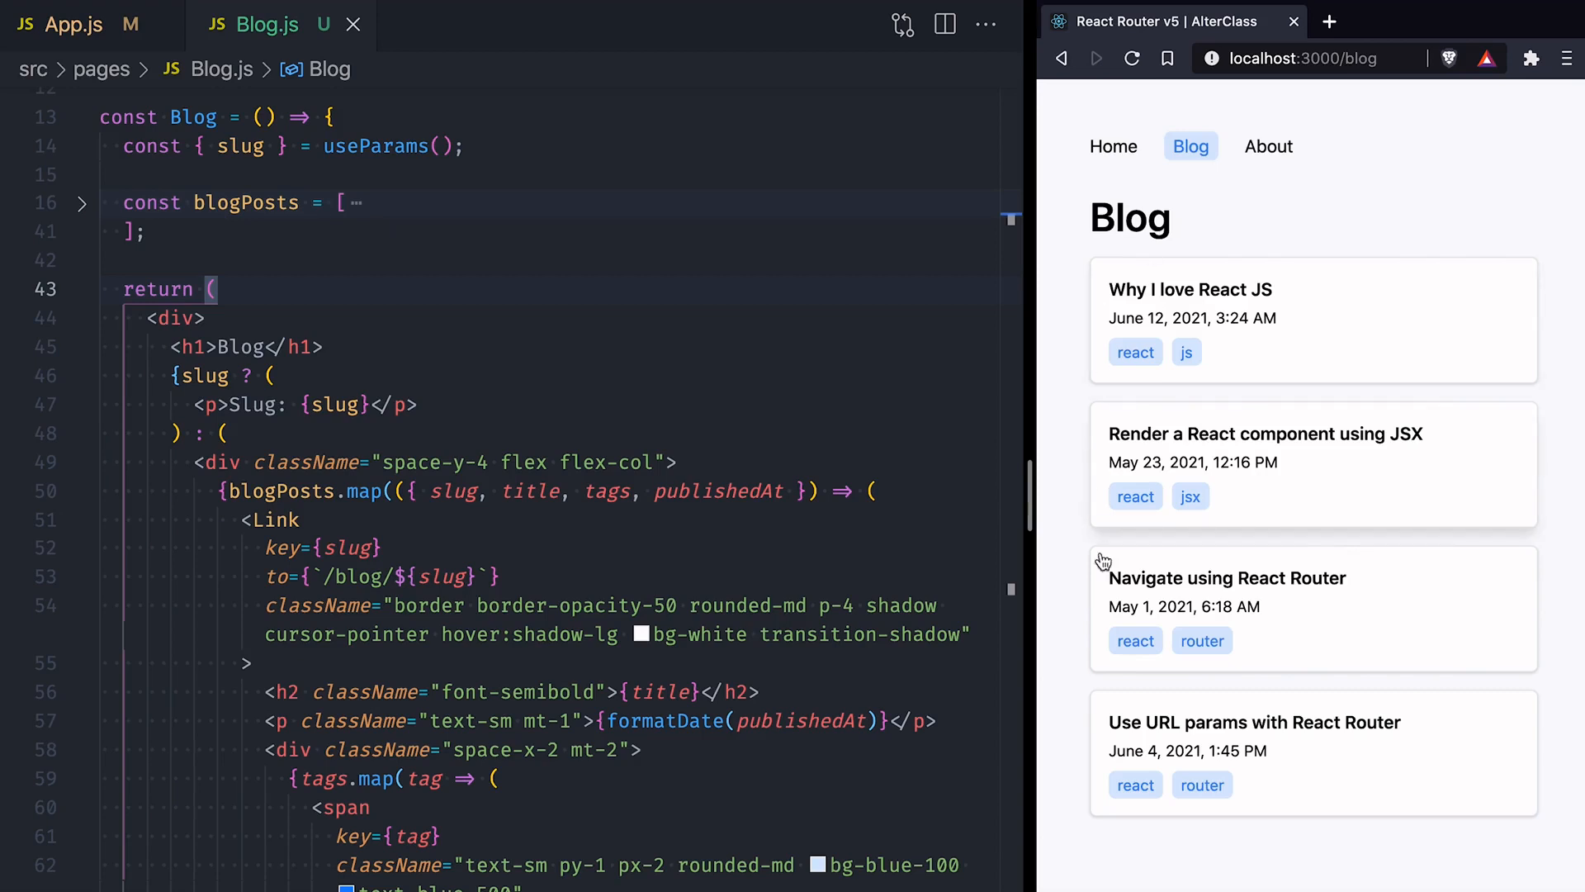
{"action": "mouse_move", "coordinate": [1344, 768]}
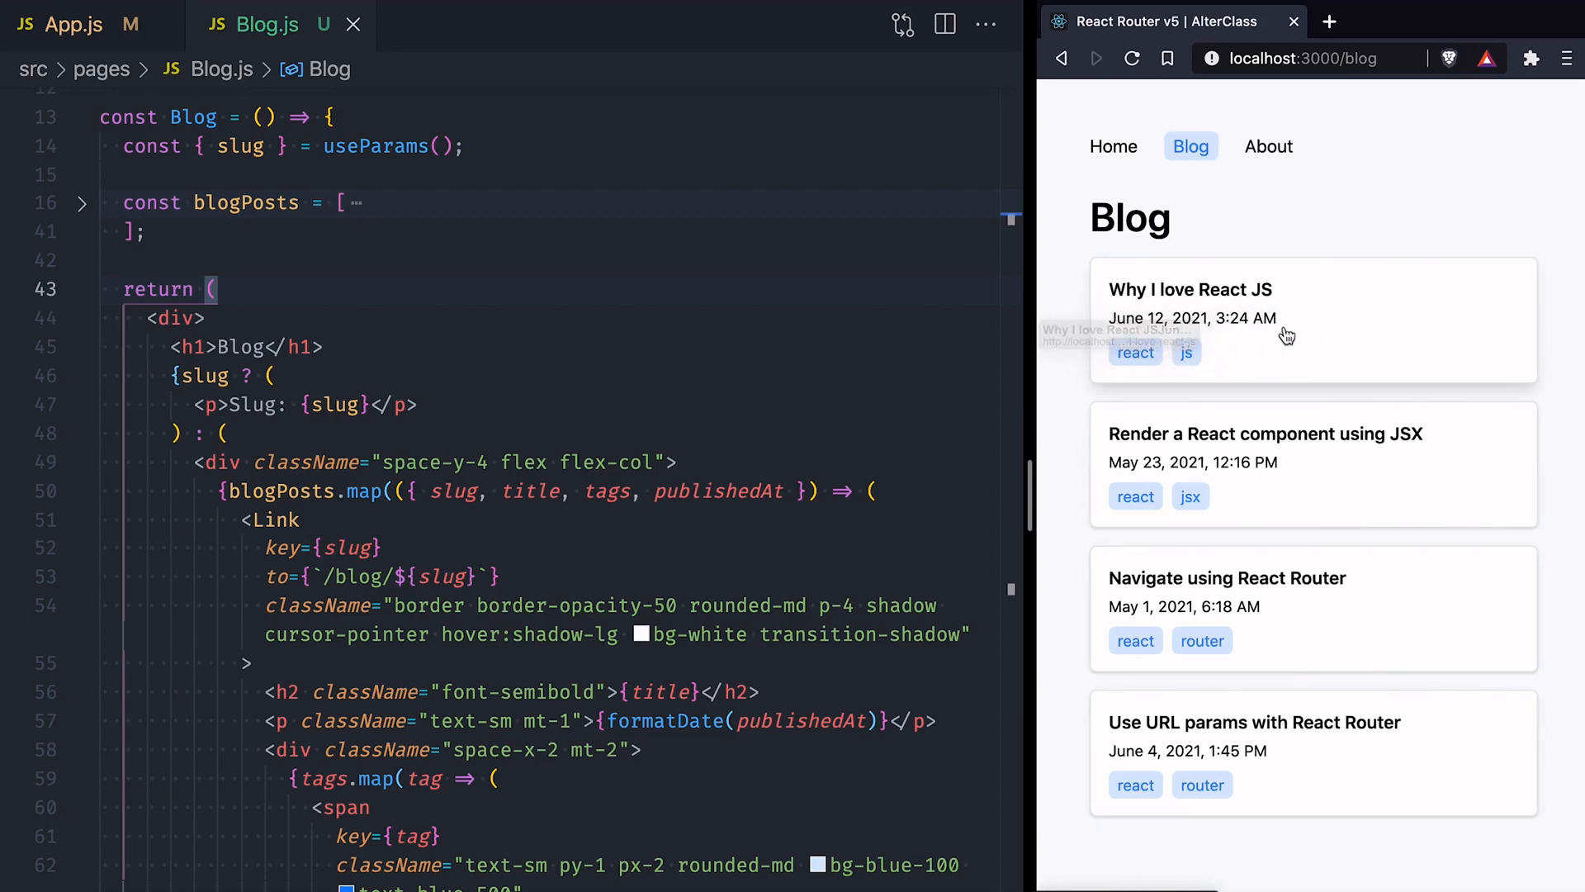
{"action": "mouse_move", "coordinate": [1134, 353]}
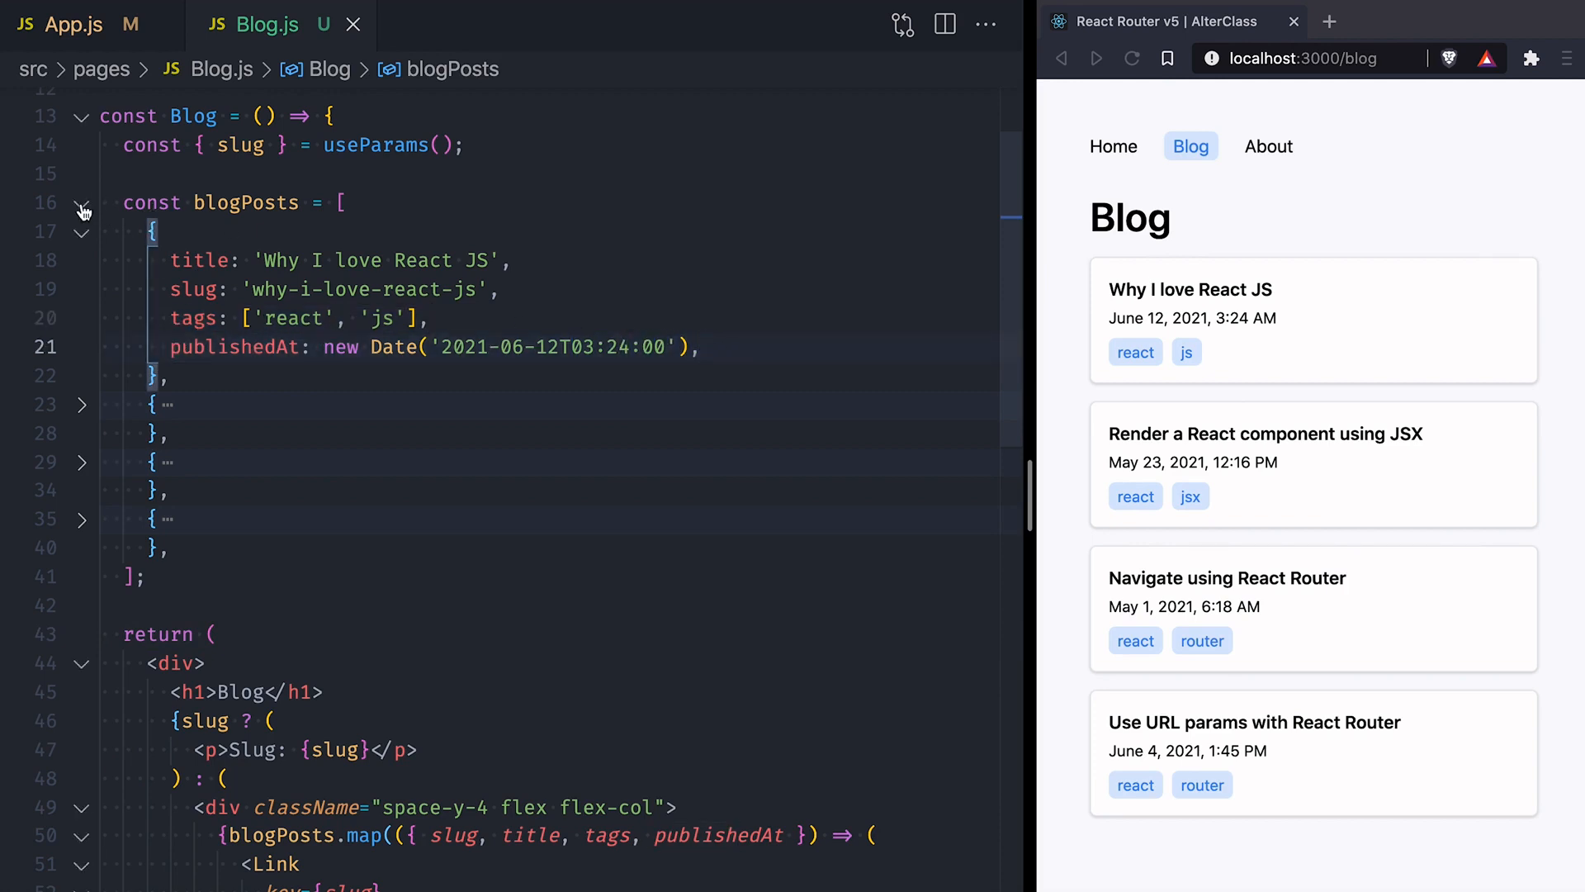
Destructure search from useLocation() in Blog.js.
{"action": "left_click", "coordinate": [82, 203]}
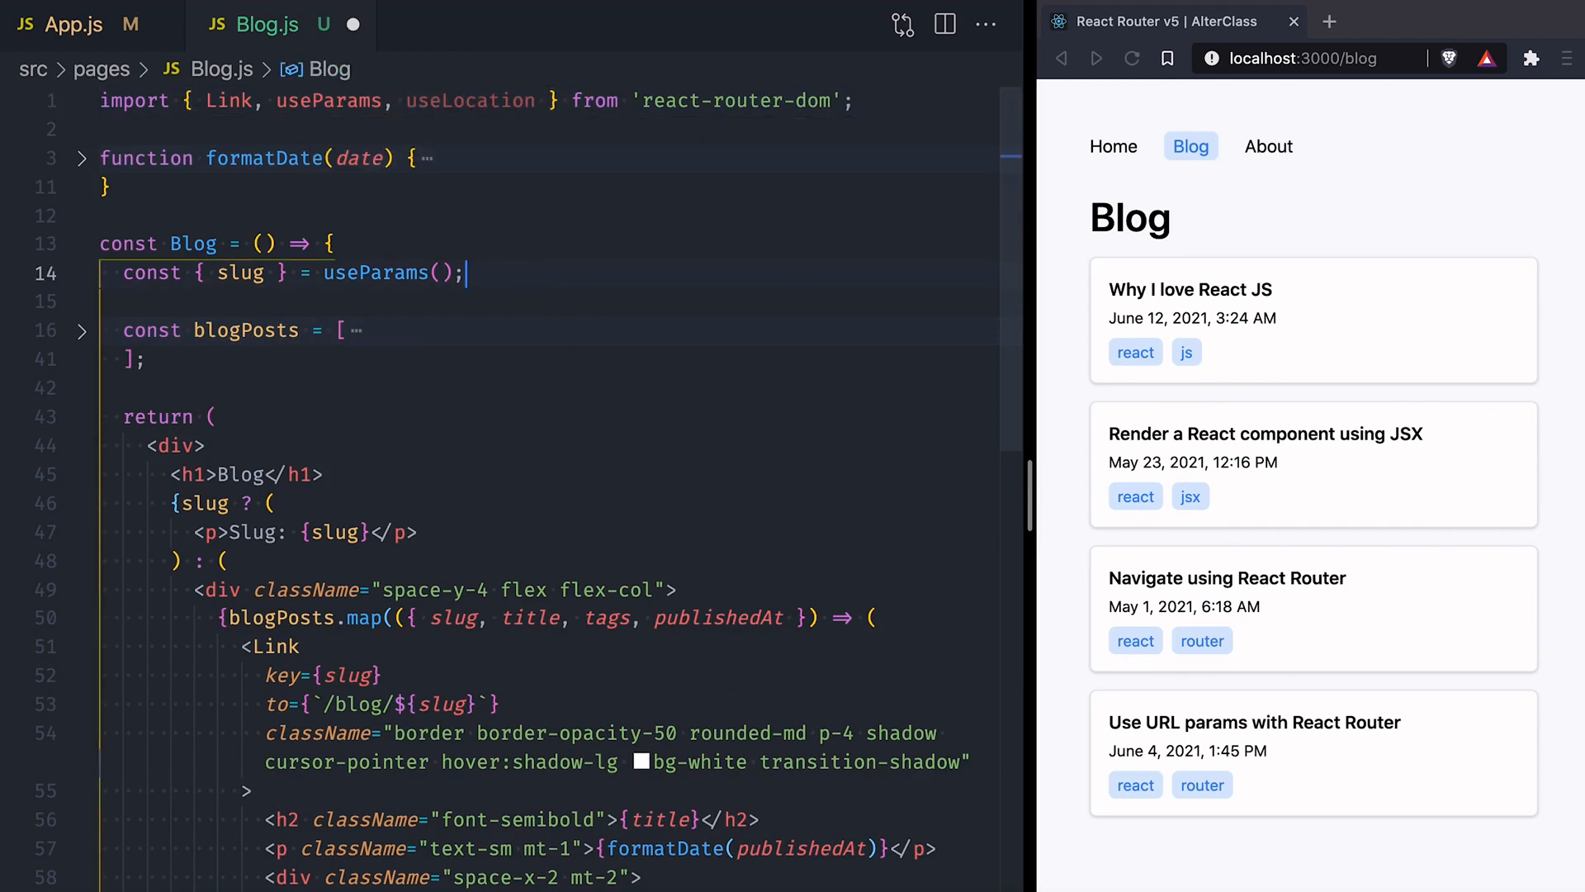
{"action": "type", "text": "const { sear"}
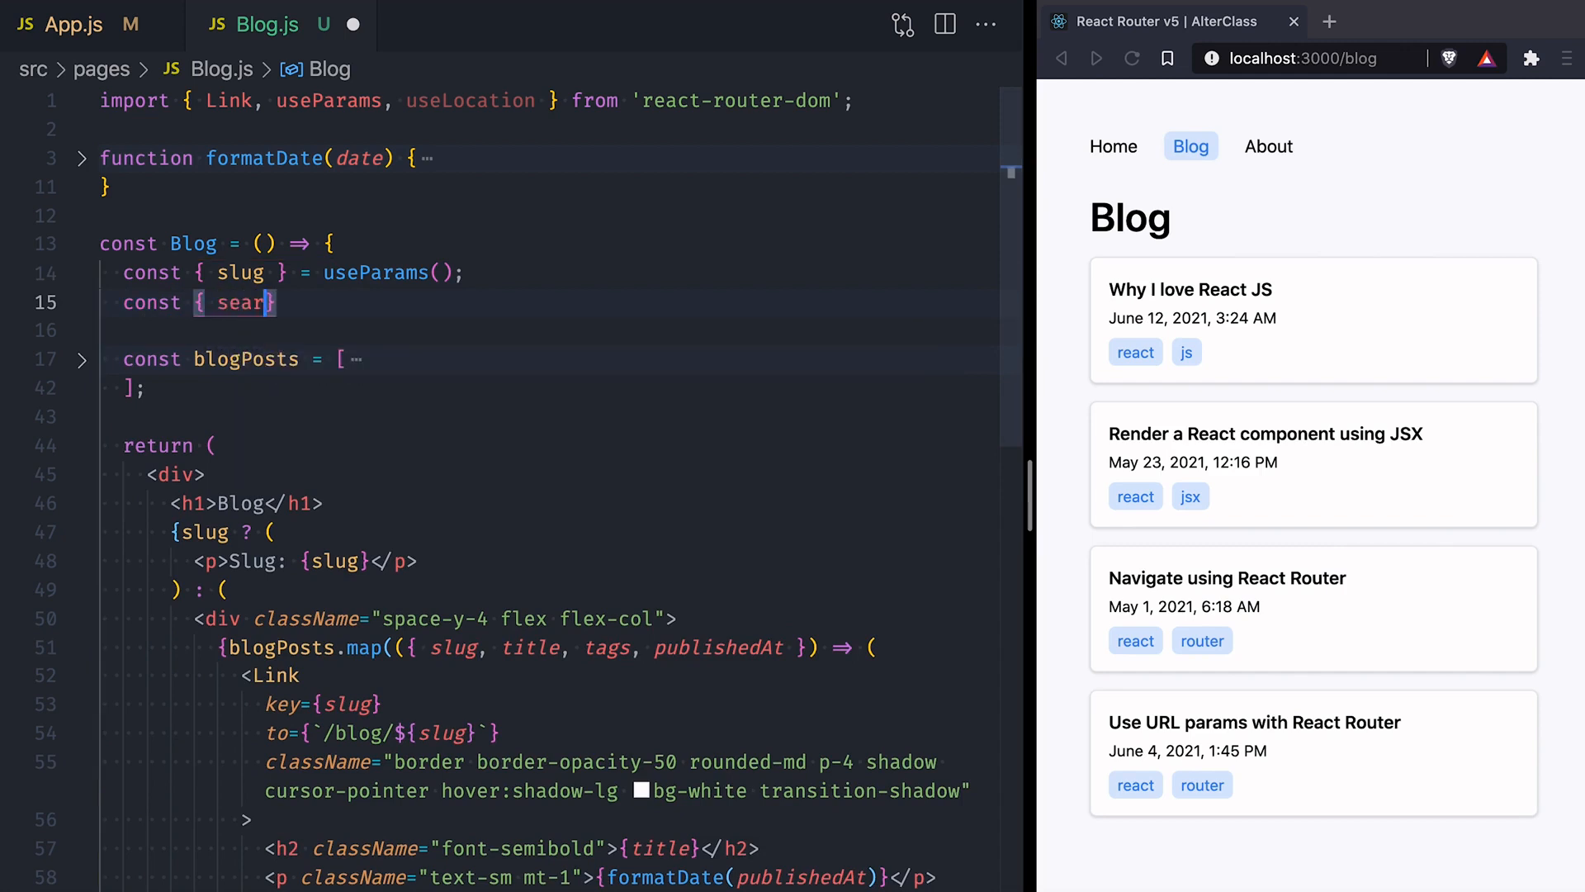
{"action": "type", "text": "ch } ="}
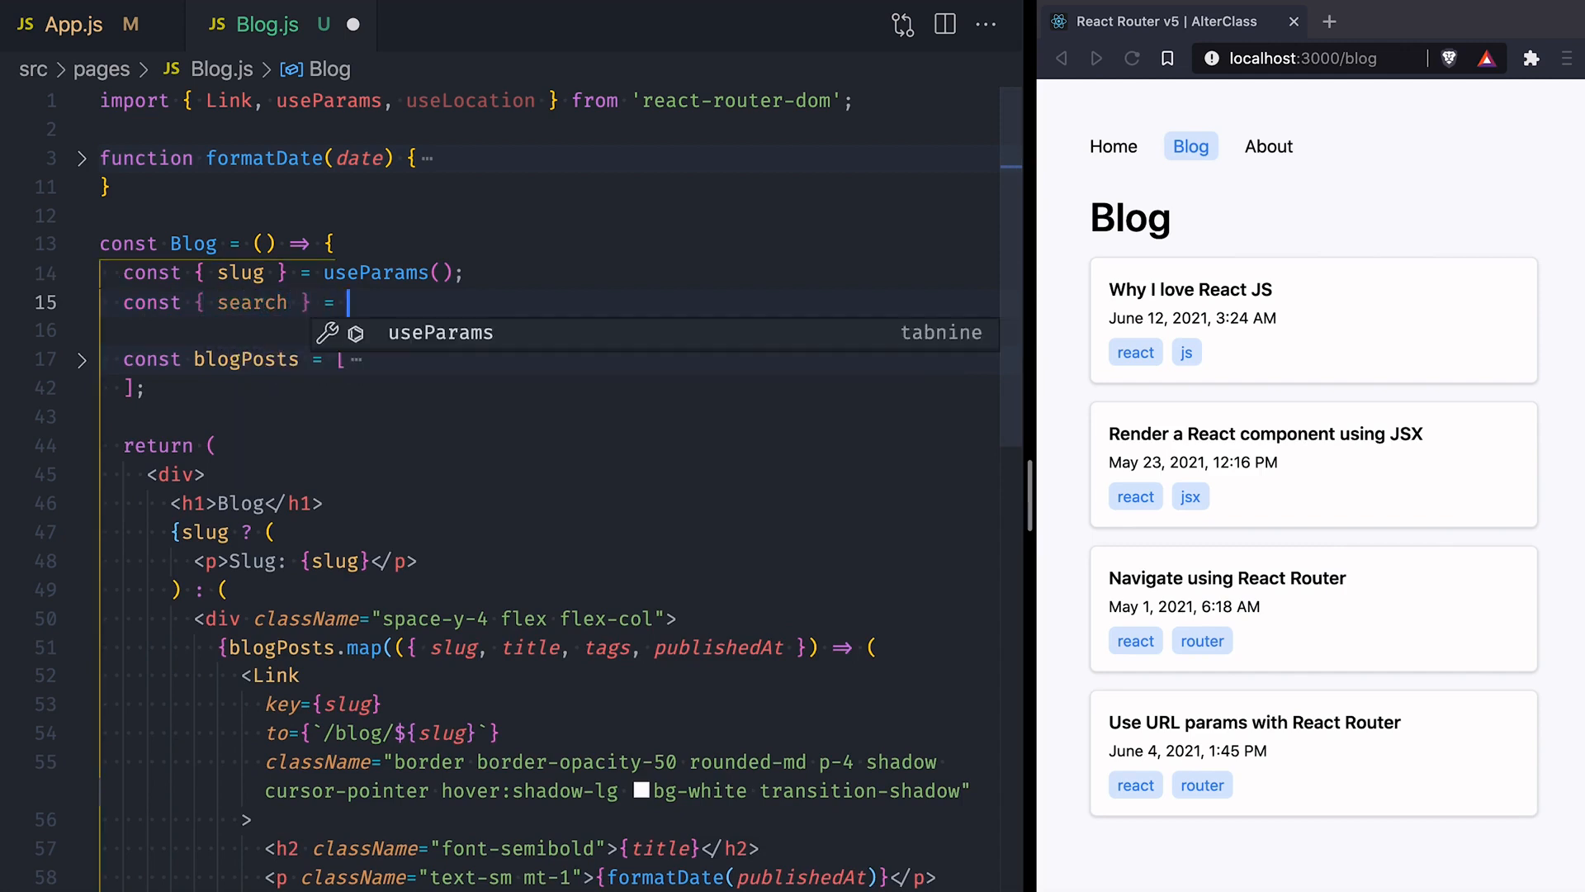
{"action": "type", "text": "useLocation();"}
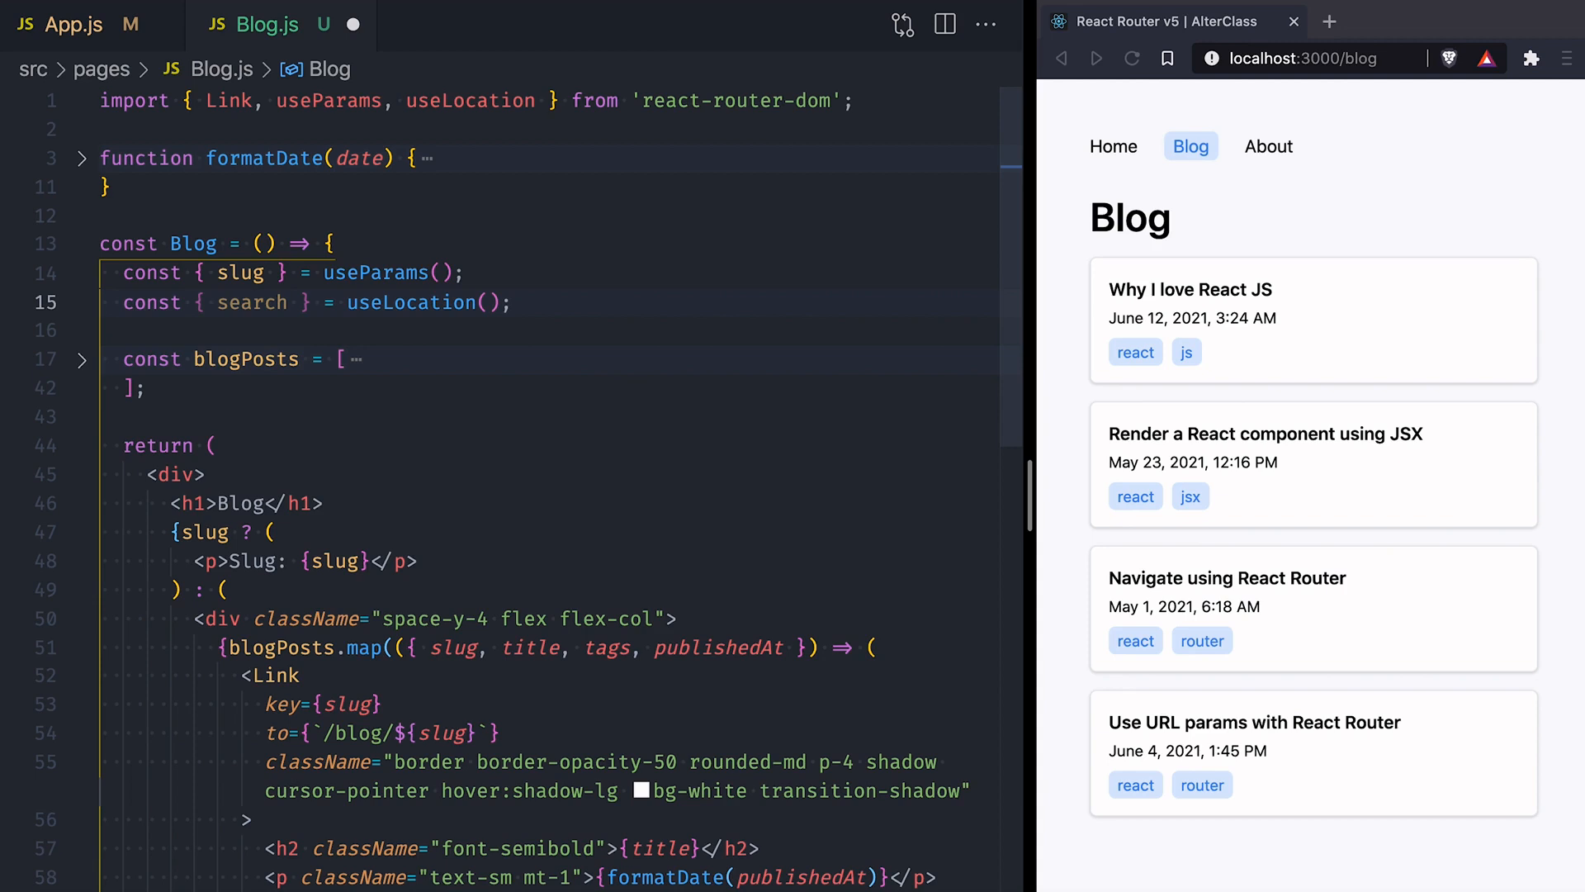
Log search so the console prints ?q=react&sort=asc from the browser URL.
{"action": "type", "text": "console"}
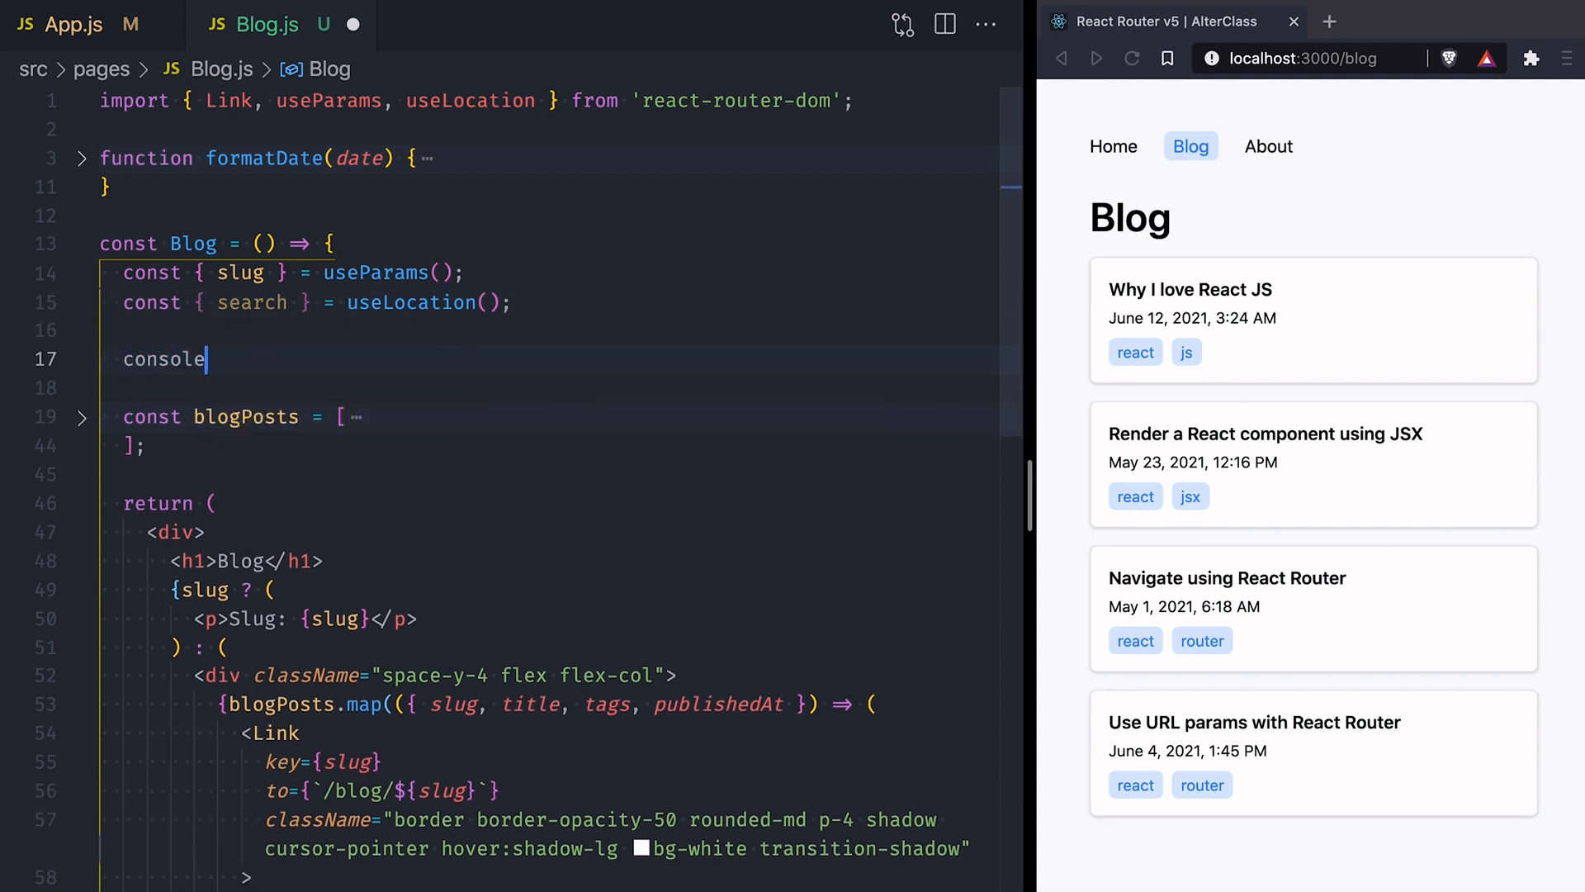
{"action": "type", "text": ".log(search);"}
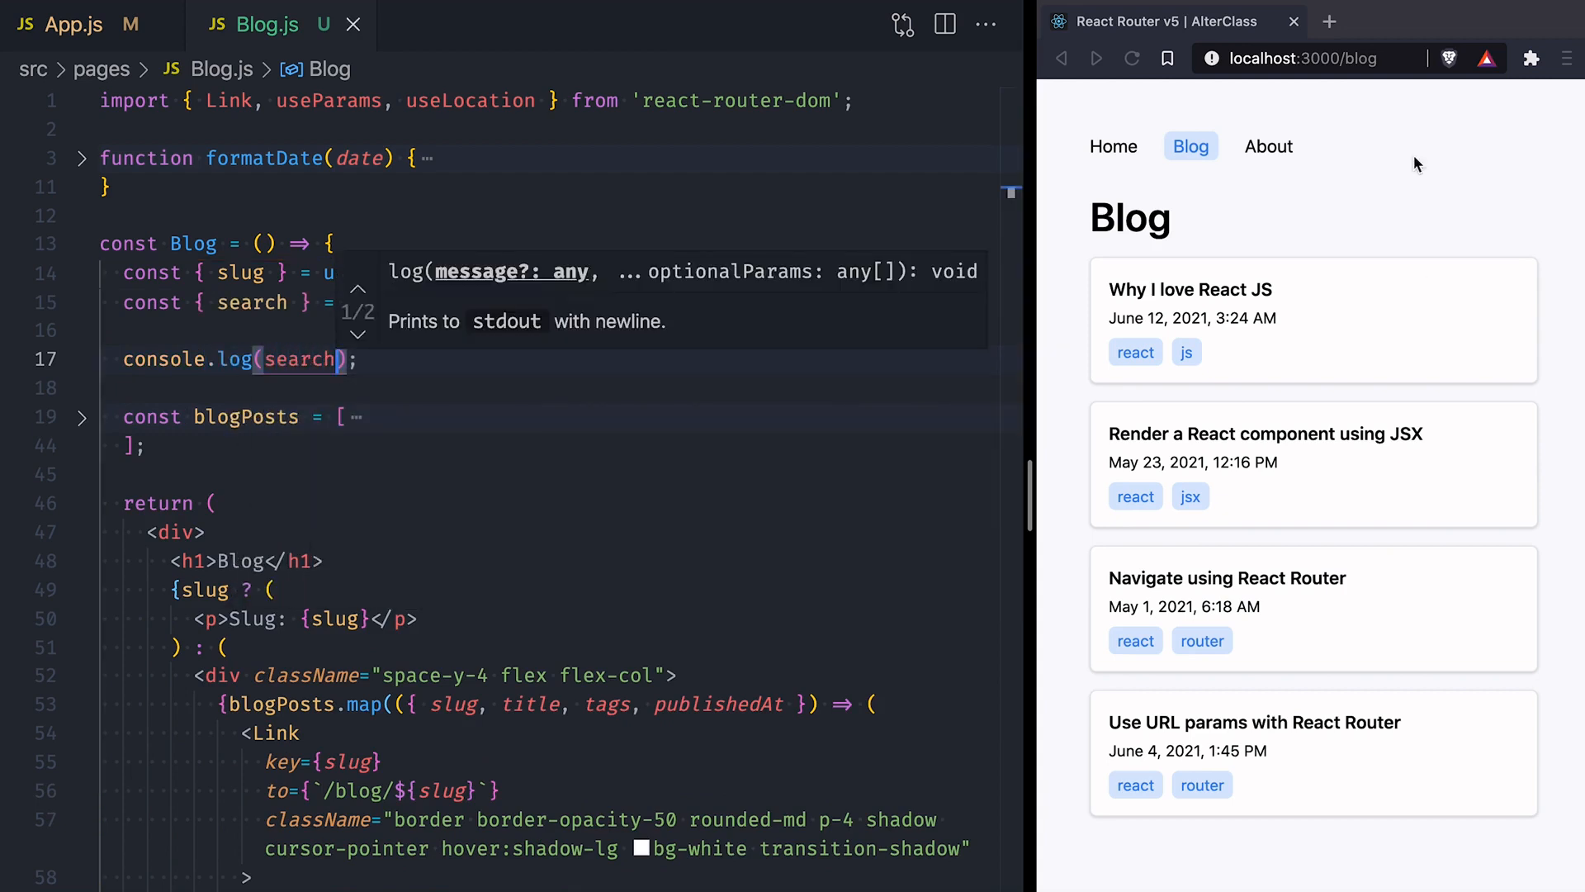
{"action": "left_click", "coordinate": [1314, 58]}
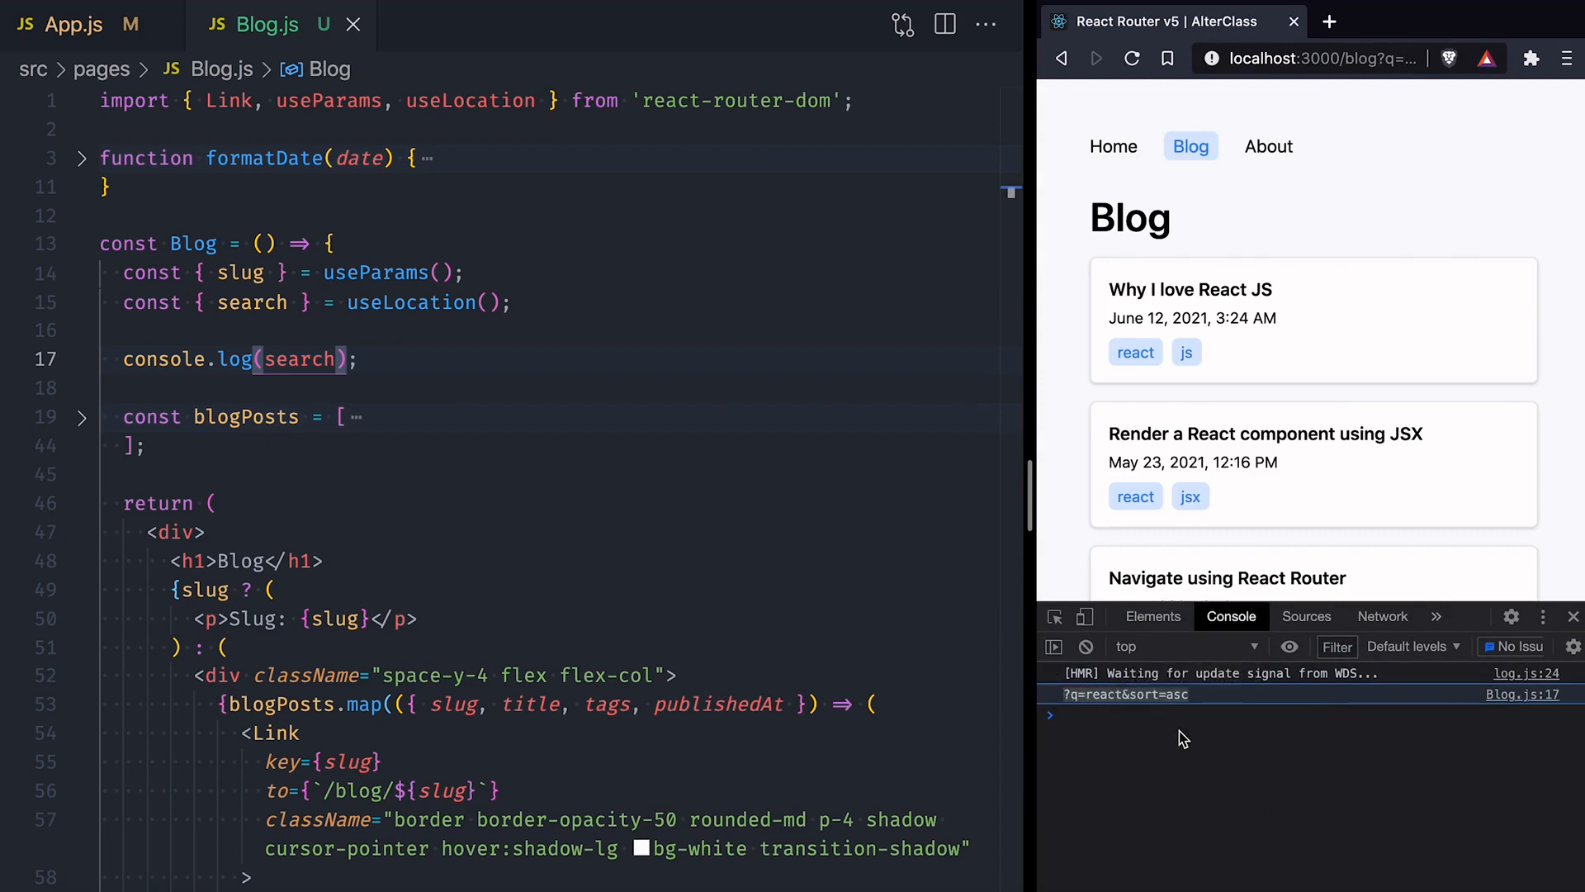
{"action": "mouse_move", "coordinate": [418, 350]}
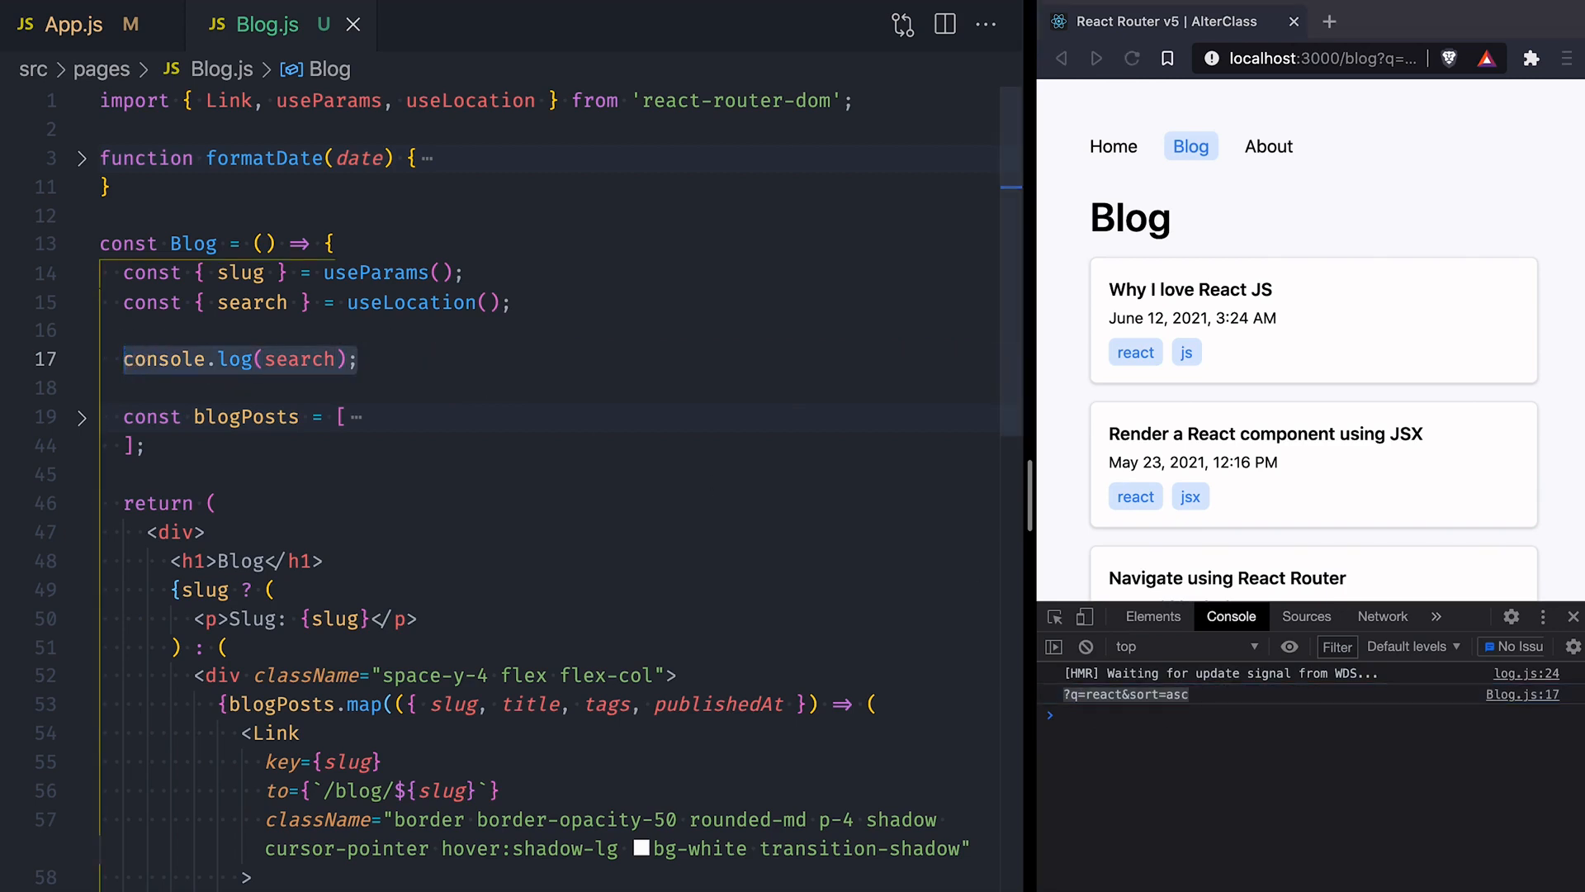
Parse search into a query object with new URLSearchParams(search) and read query.get('q').
{"action": "type", "text": "const query = new URL"}
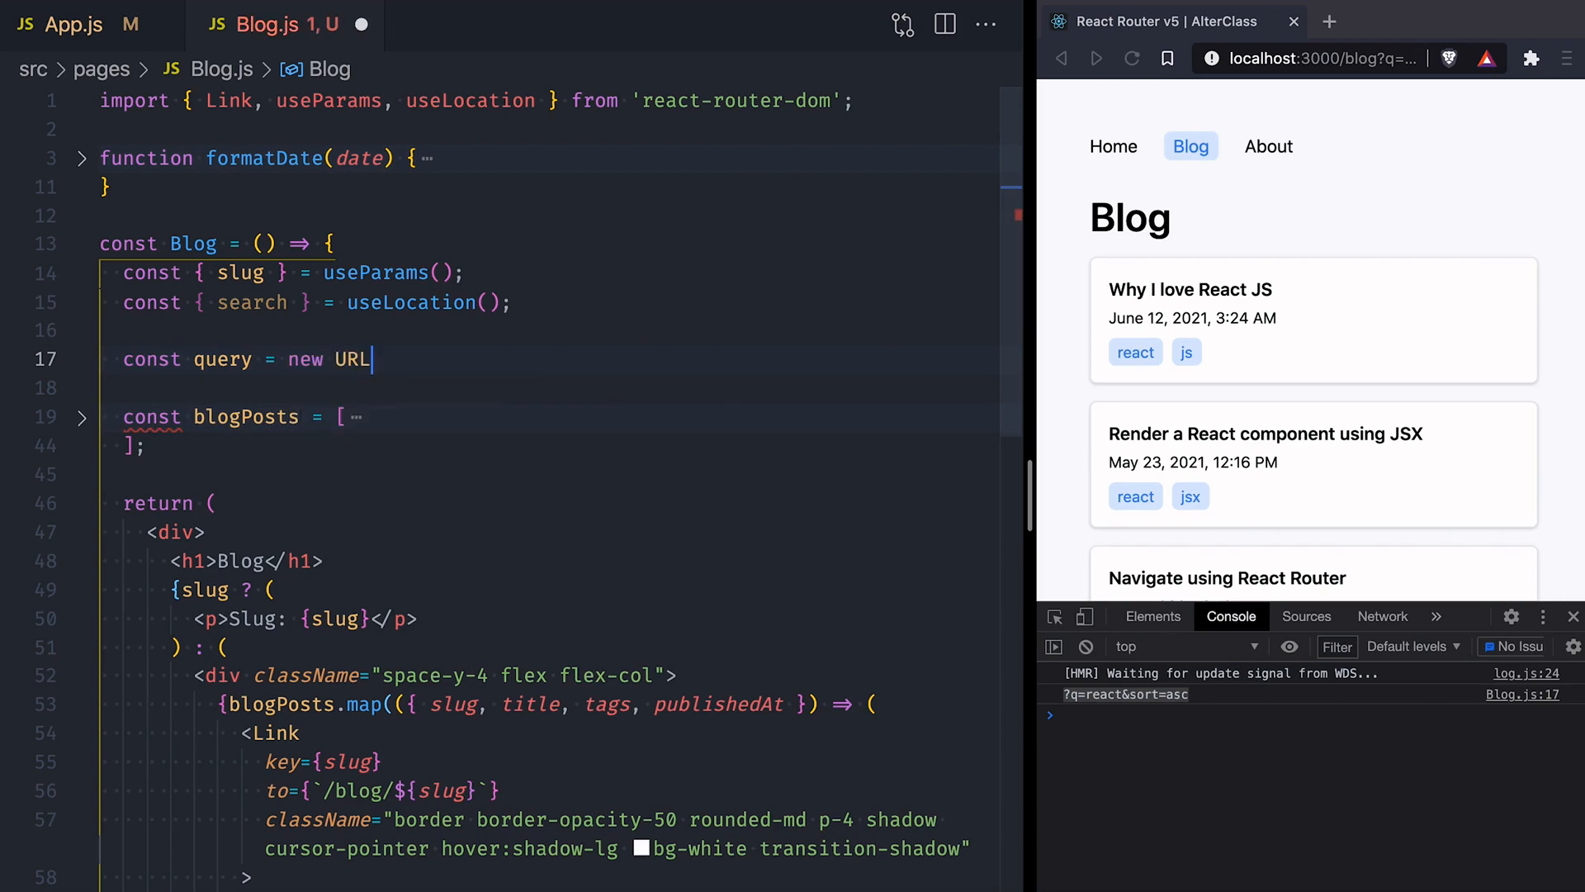
{"action": "type", "text": "SearchParams(search);"}
{"action": "left_click", "coordinate": [549, 386]}
{"action": "type", "text": "const q ="}
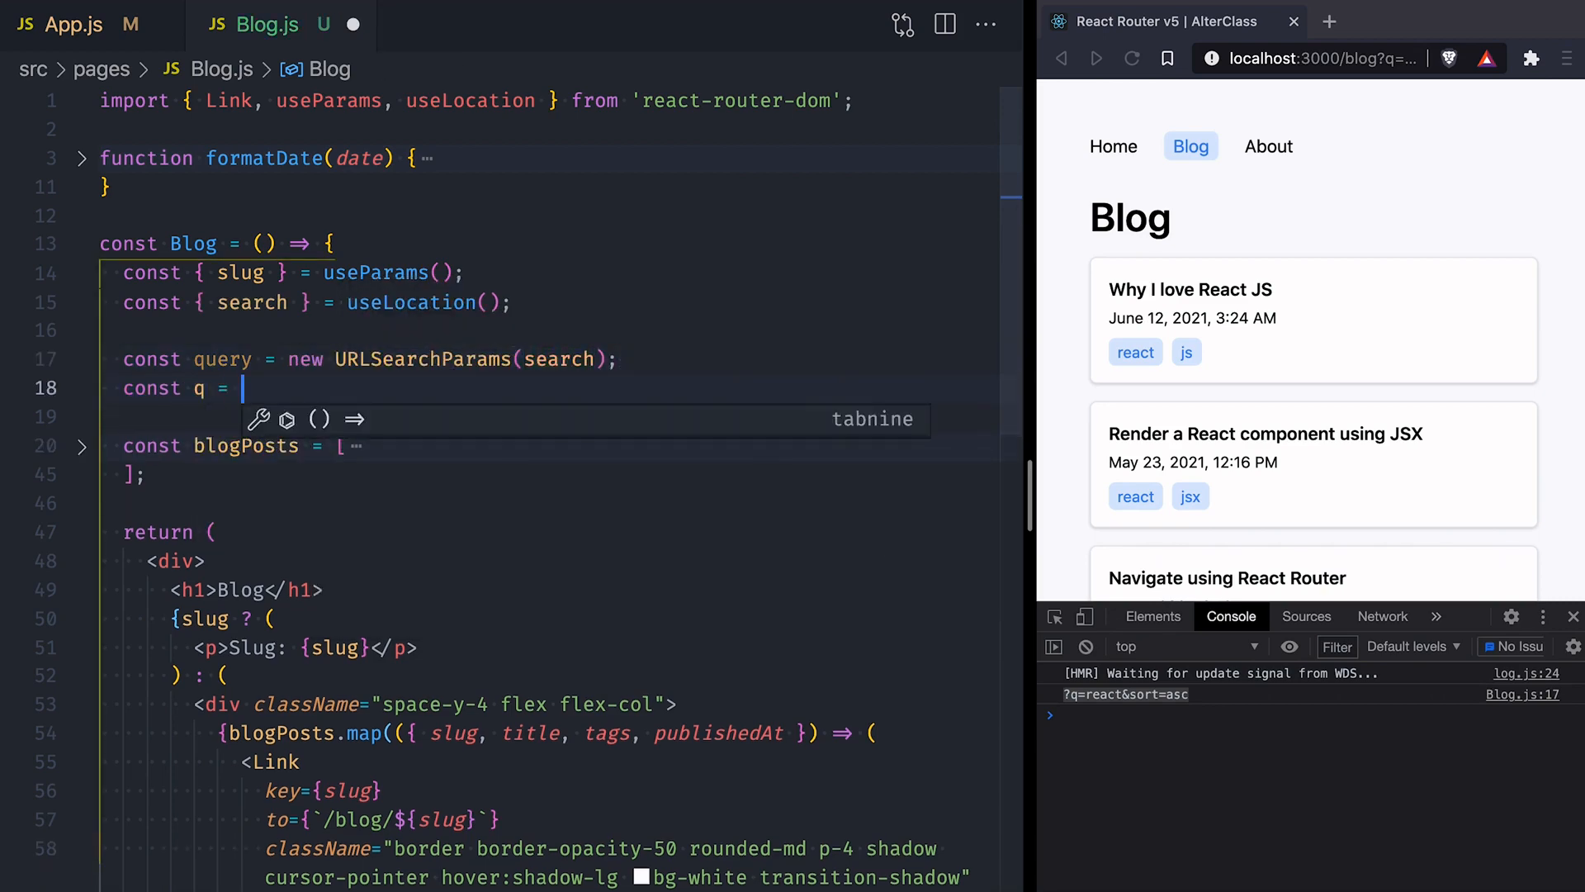
{"action": "type", "text": "query.get('q');"}
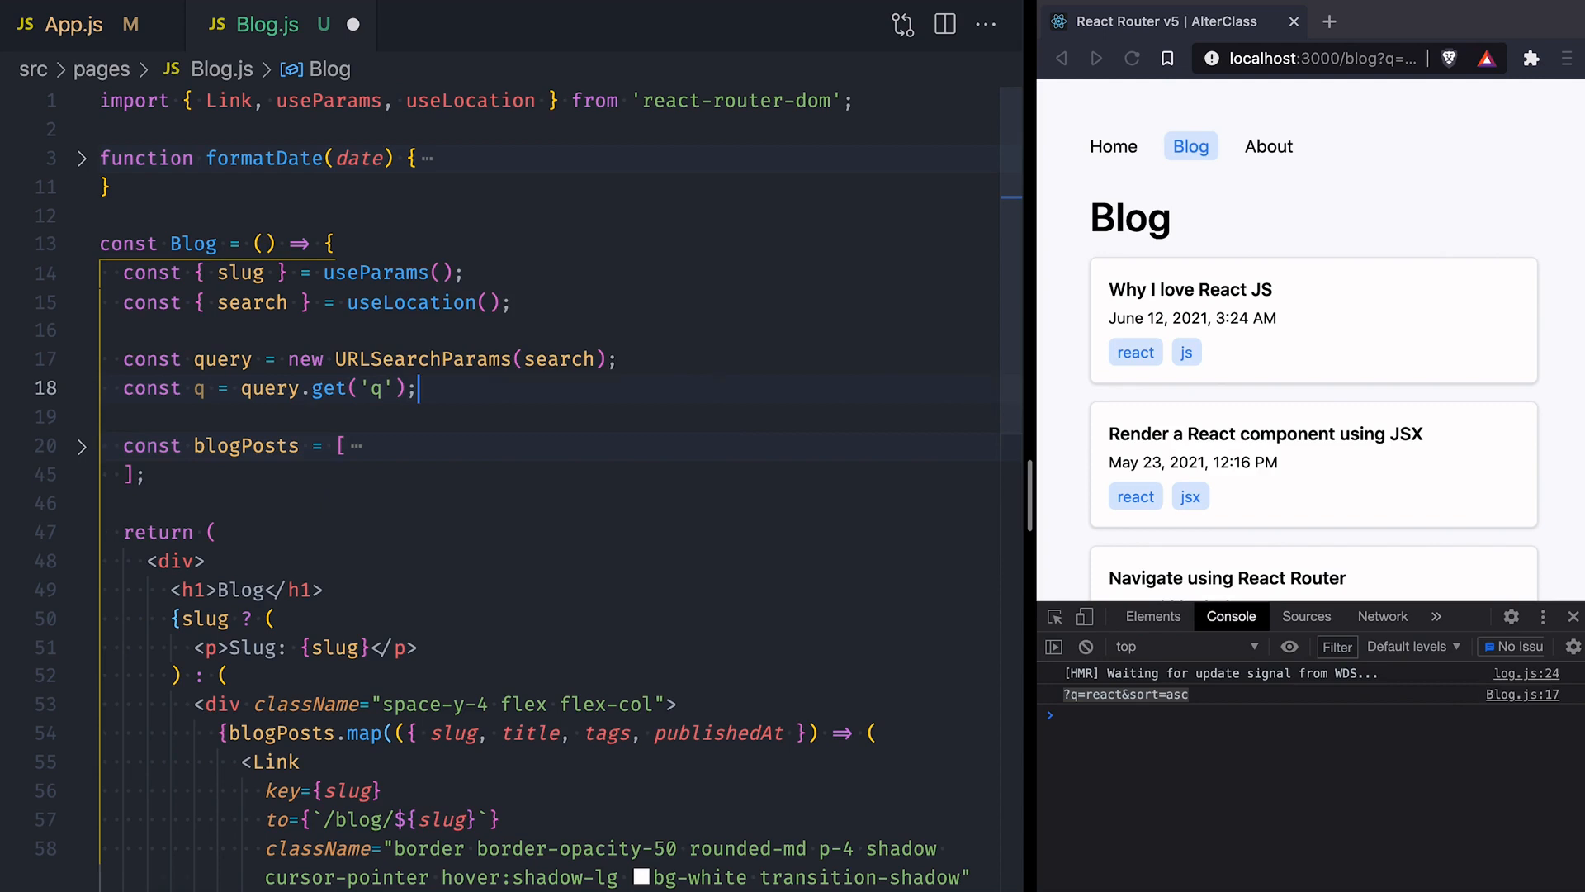
Store q and sort from query.get and log both, printing react and asc.
{"action": "type", "text": "console.log()"}
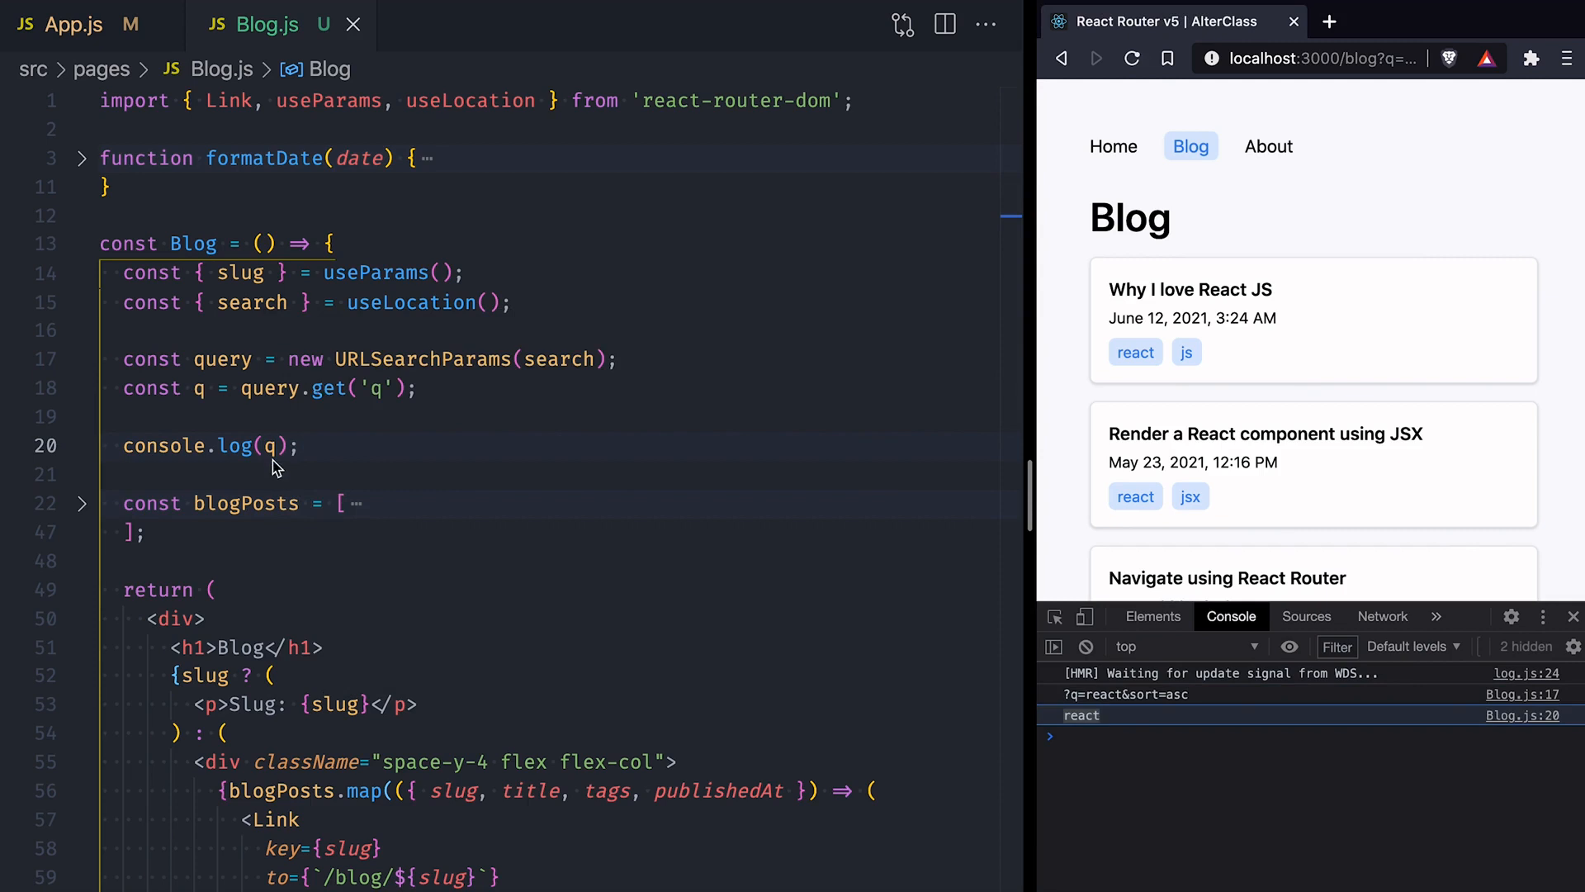
{"action": "type", "text": "const q = query.get('q');"}
{"action": "type", "text": "console.log(so);"}
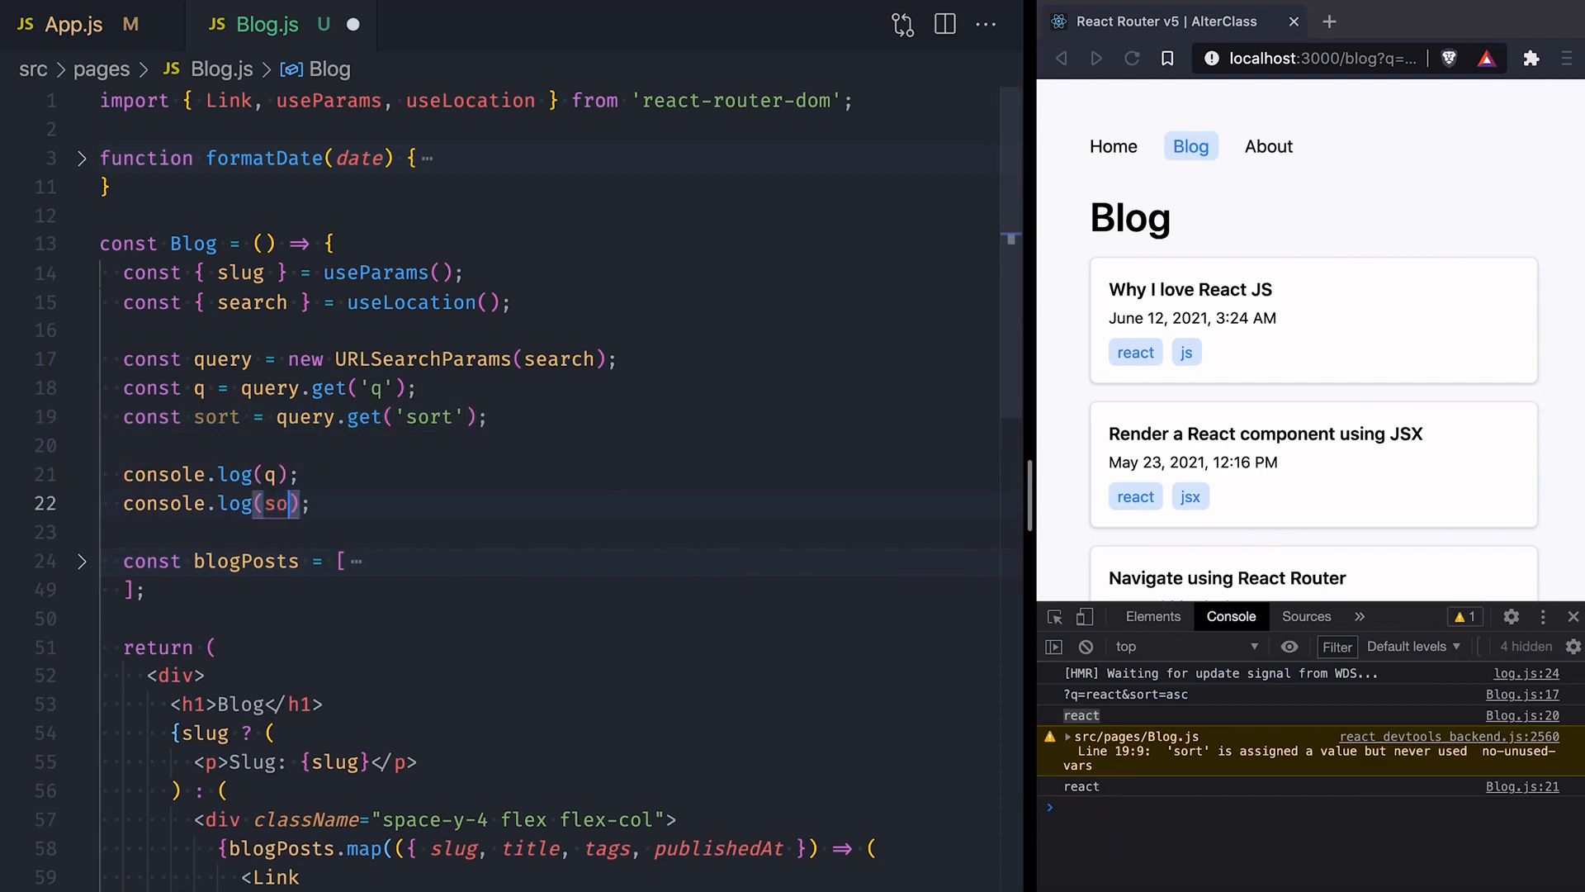
{"action": "type", "text": "rt"}
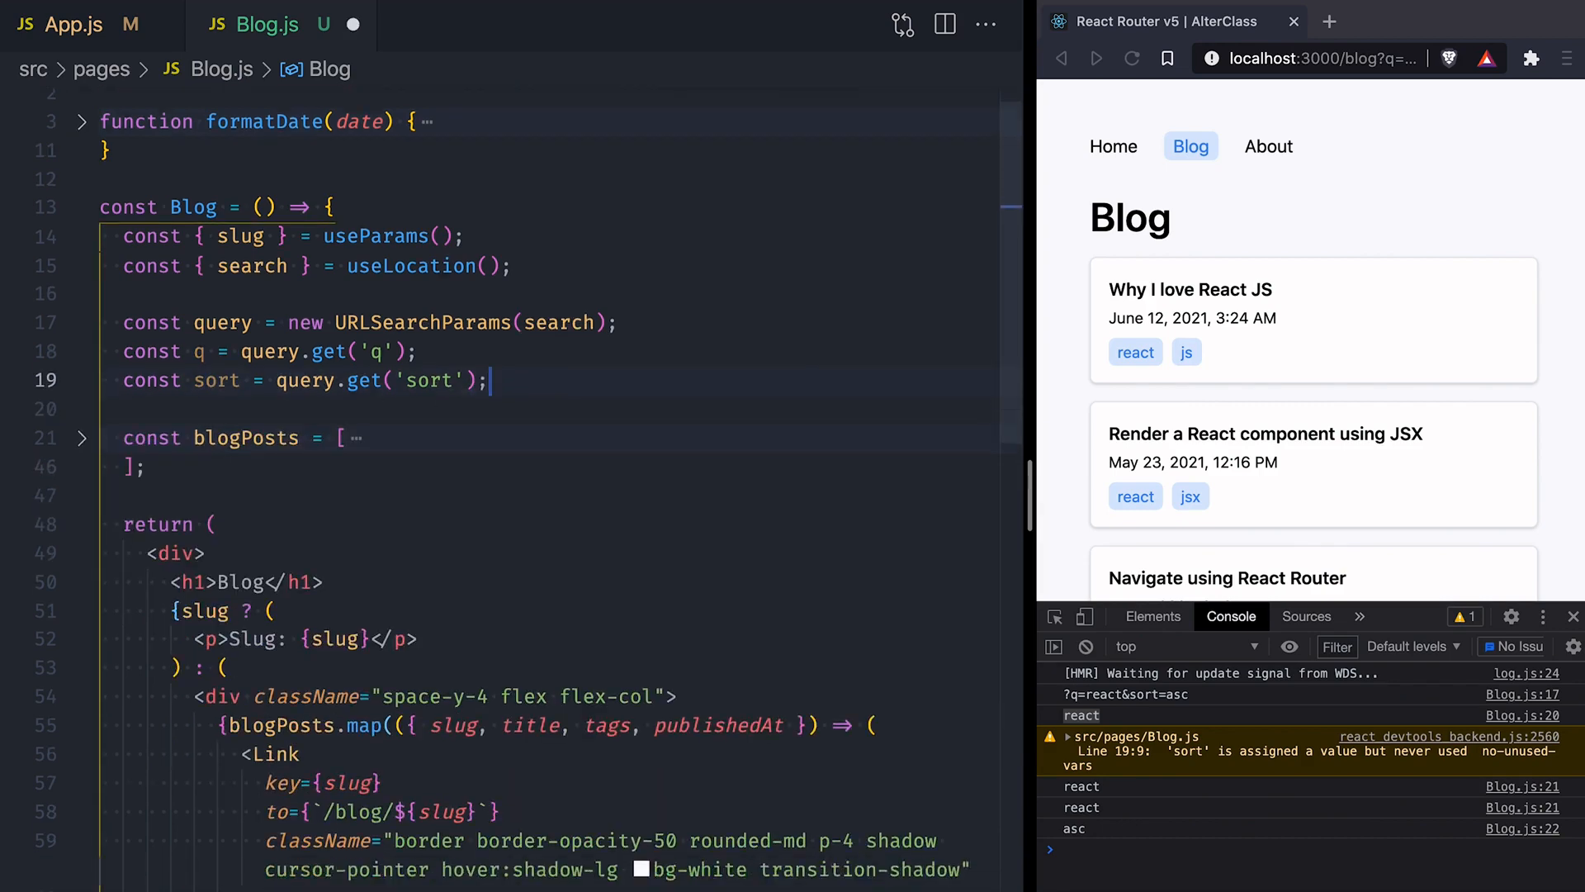
Filter blogPosts with post => q ? post.tags.includes(q) : true before mapping.
{"action": "scroll", "scroll_direction": "down", "scroll_amount": 3}
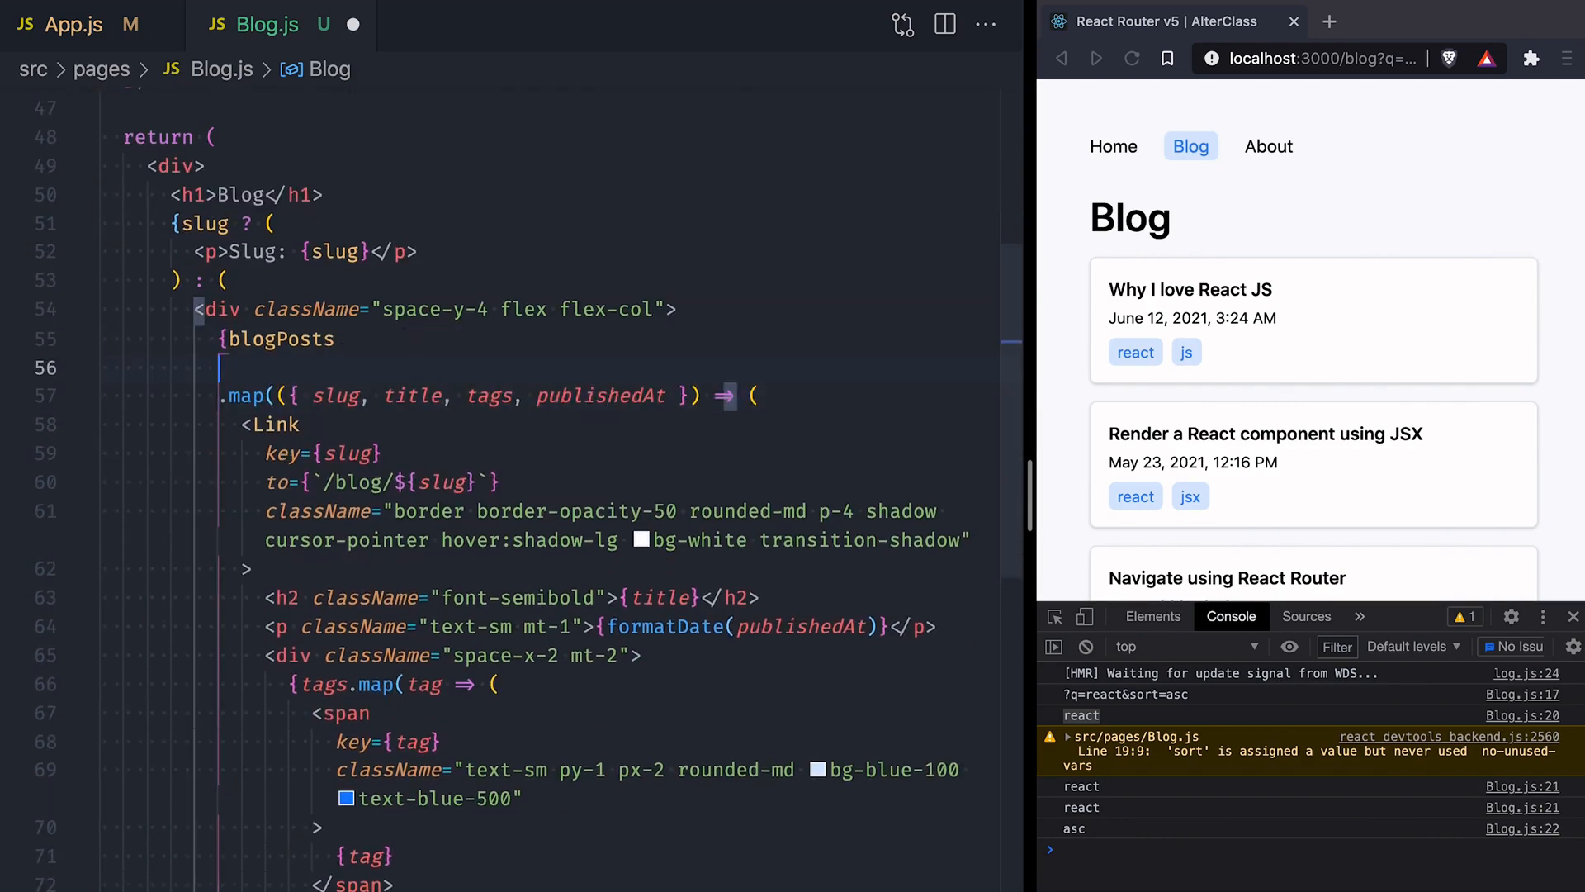
{"action": "type", "text": ".filter()"}
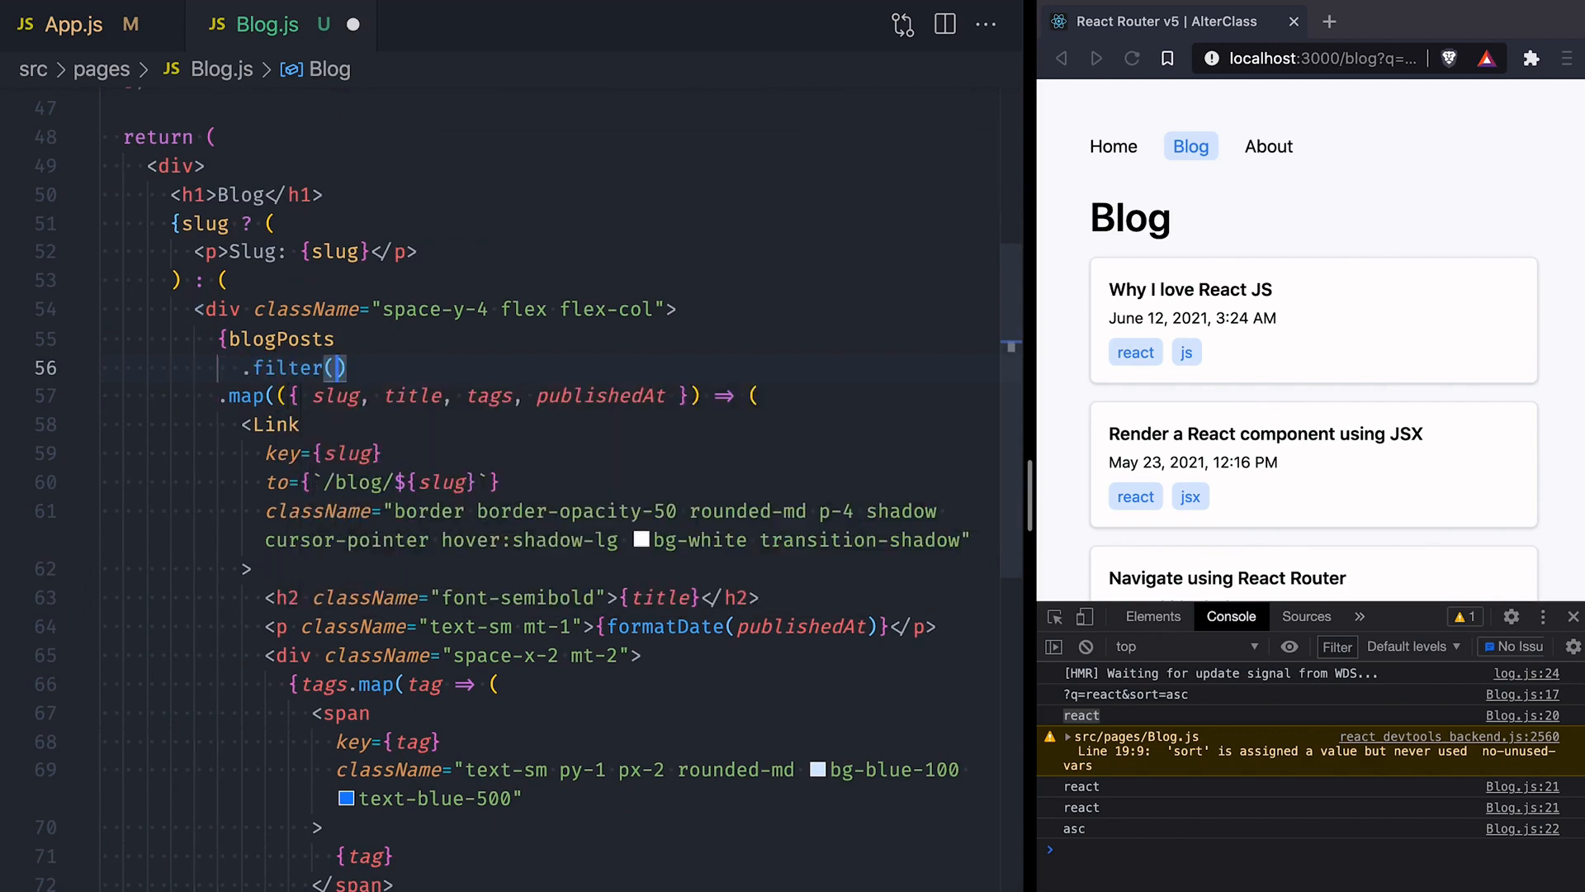
{"action": "type", "text": "post => q ?"}
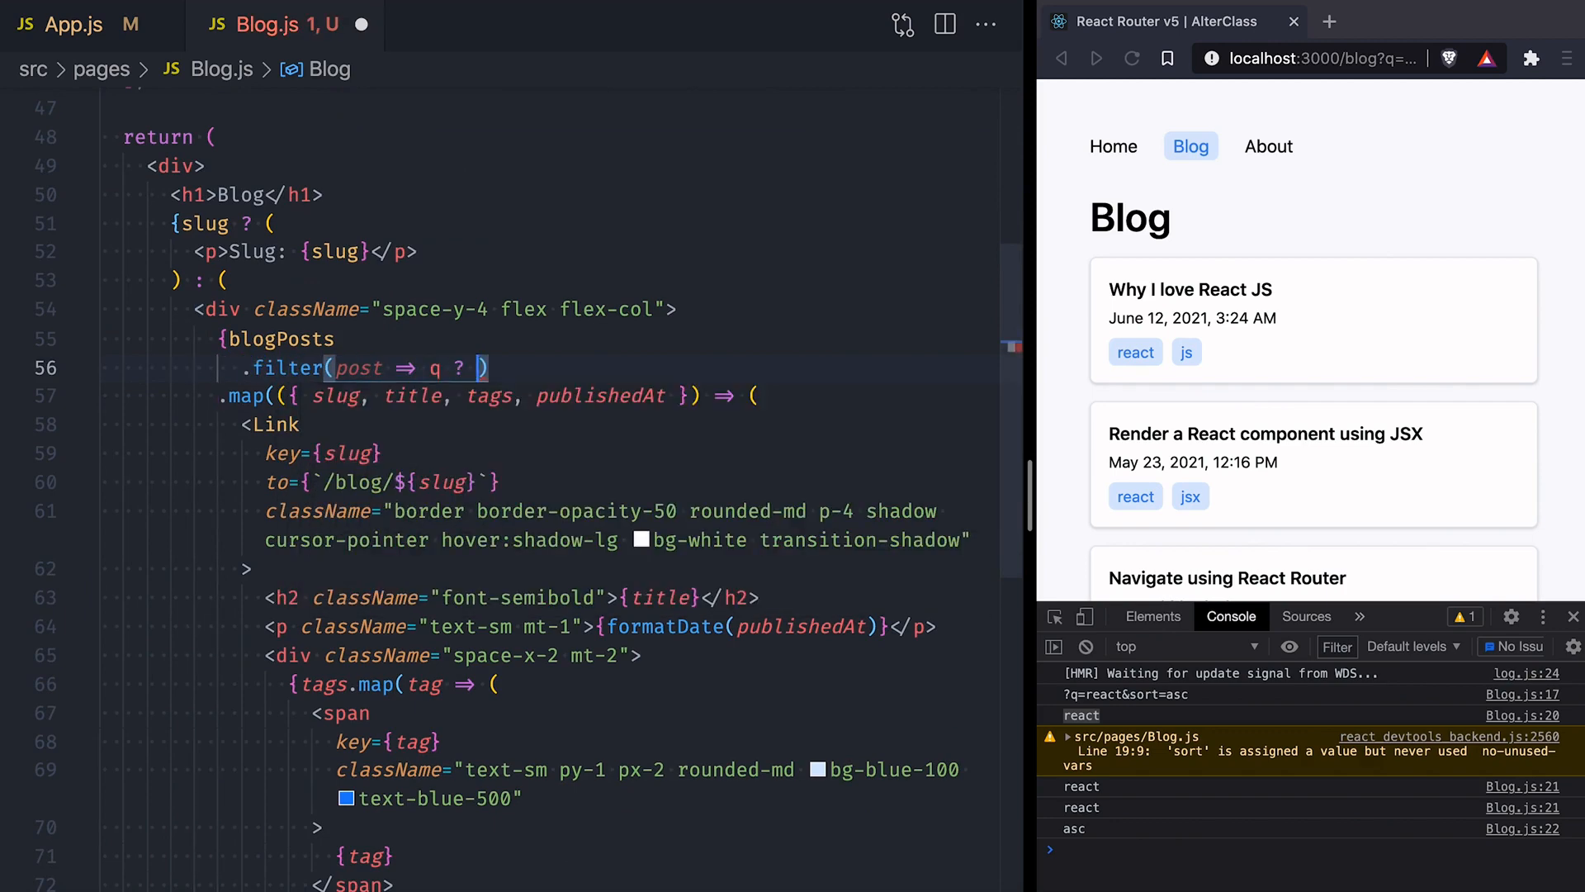
{"action": "type", "text": "post.tags.includes(q"}
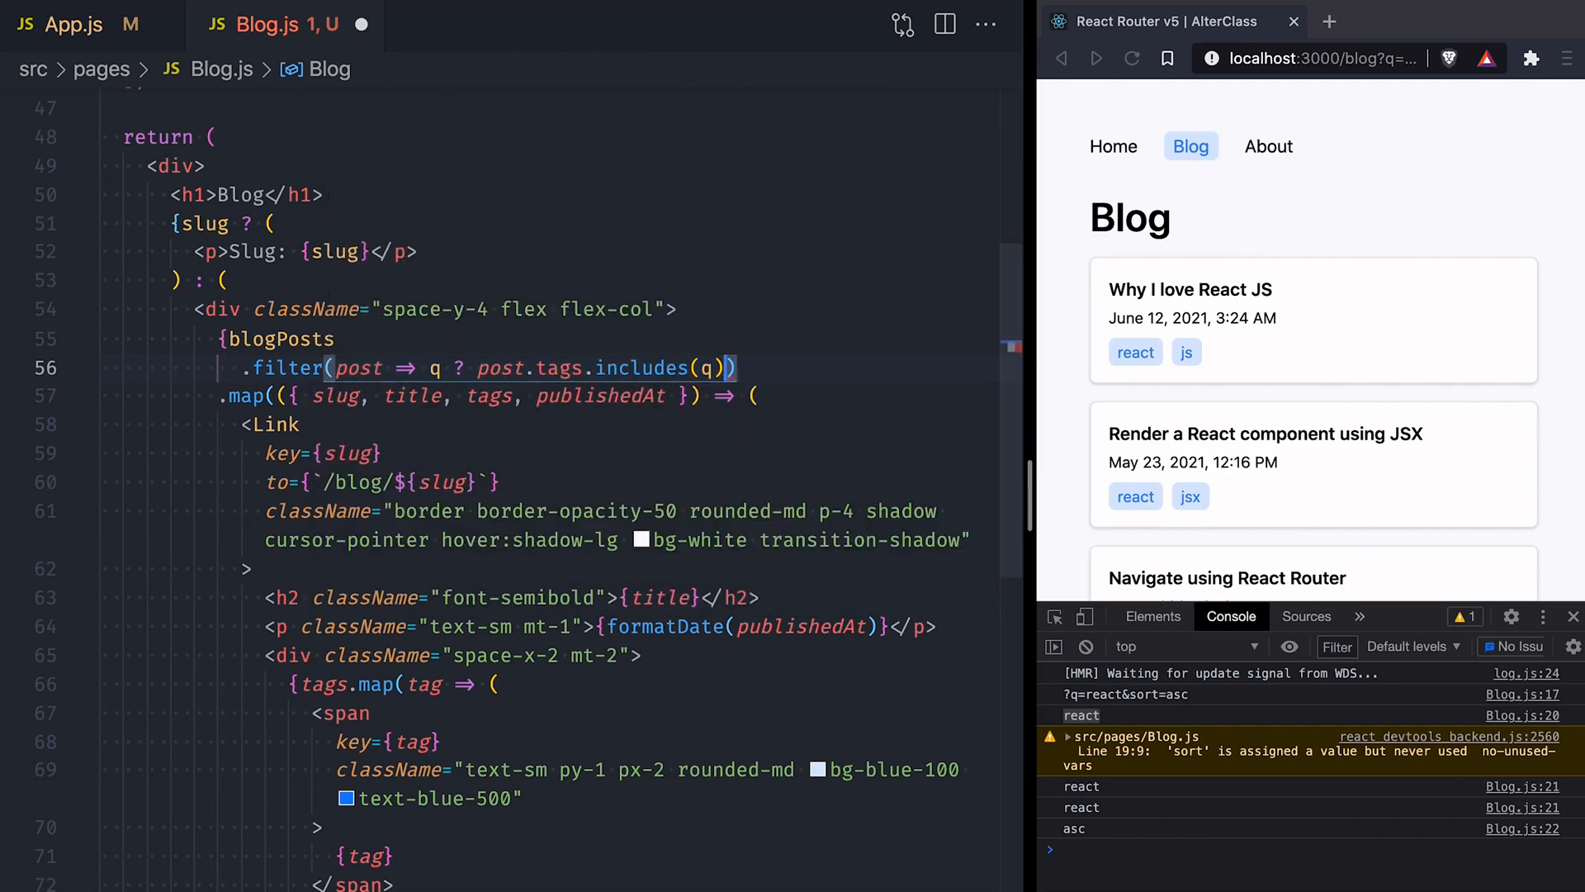
{"action": "type", "text": ": true"}
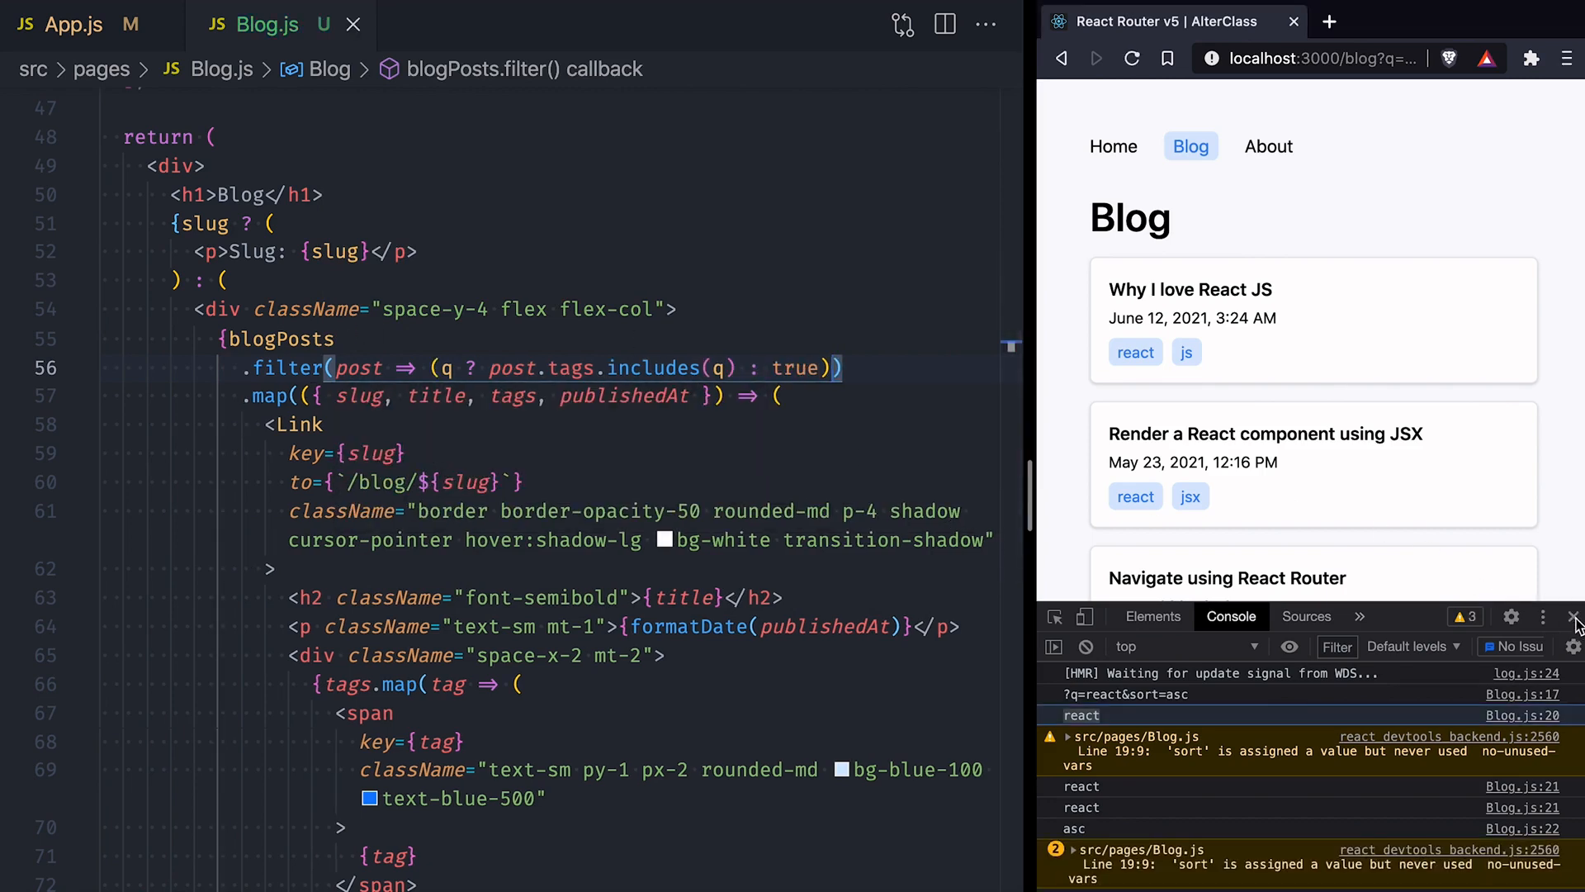
{"action": "left_click", "coordinate": [1575, 616]}
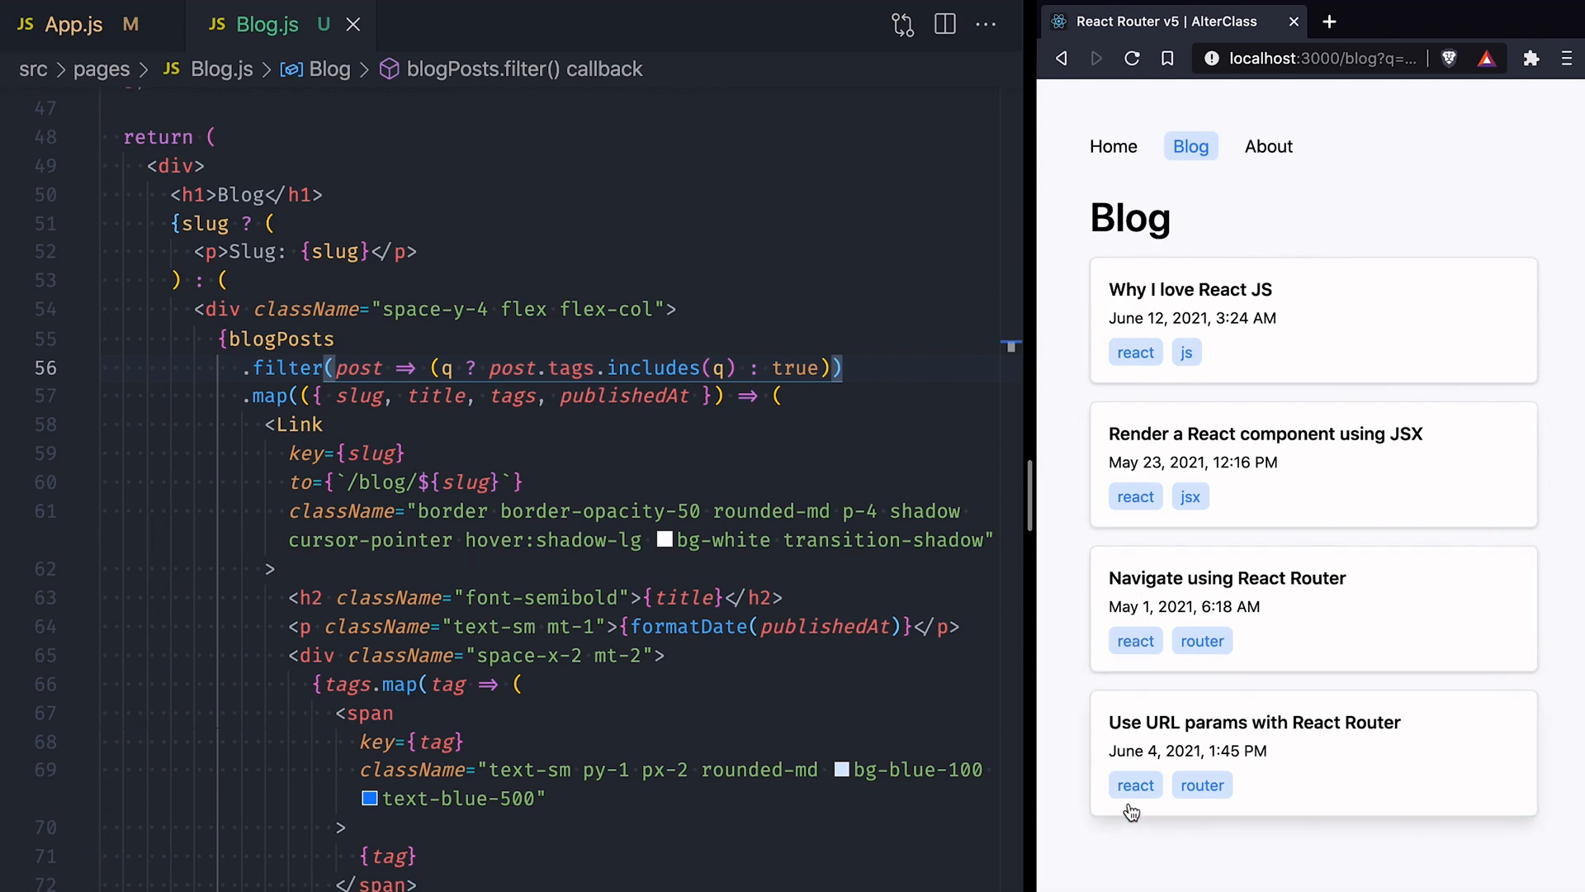
{"action": "mouse_move", "coordinate": [1210, 657]}
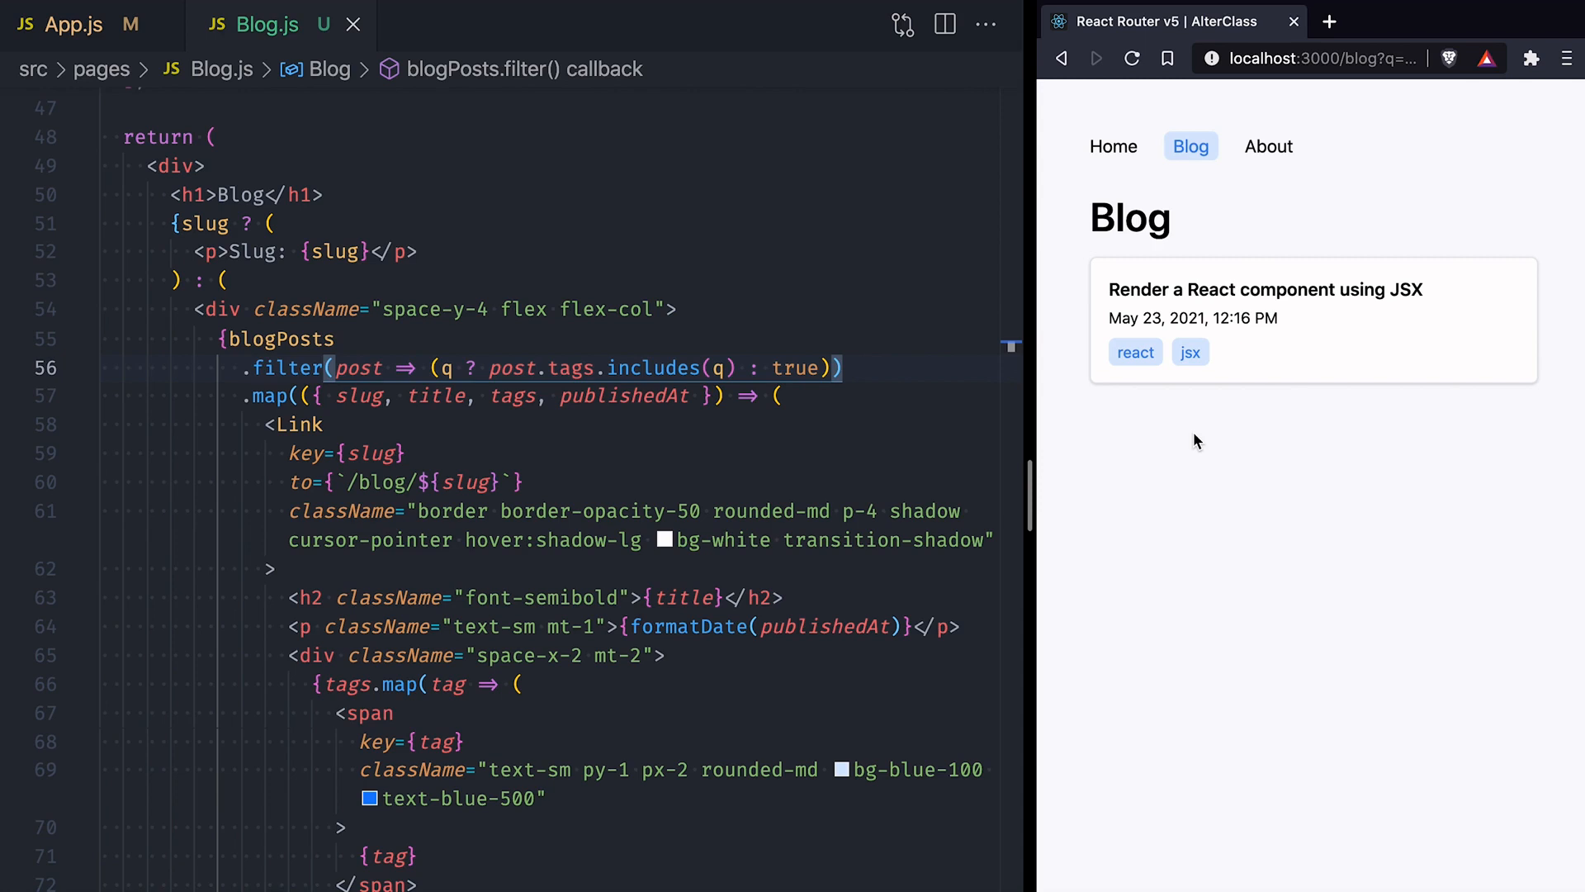
{"action": "mouse_move", "coordinate": [906, 373]}
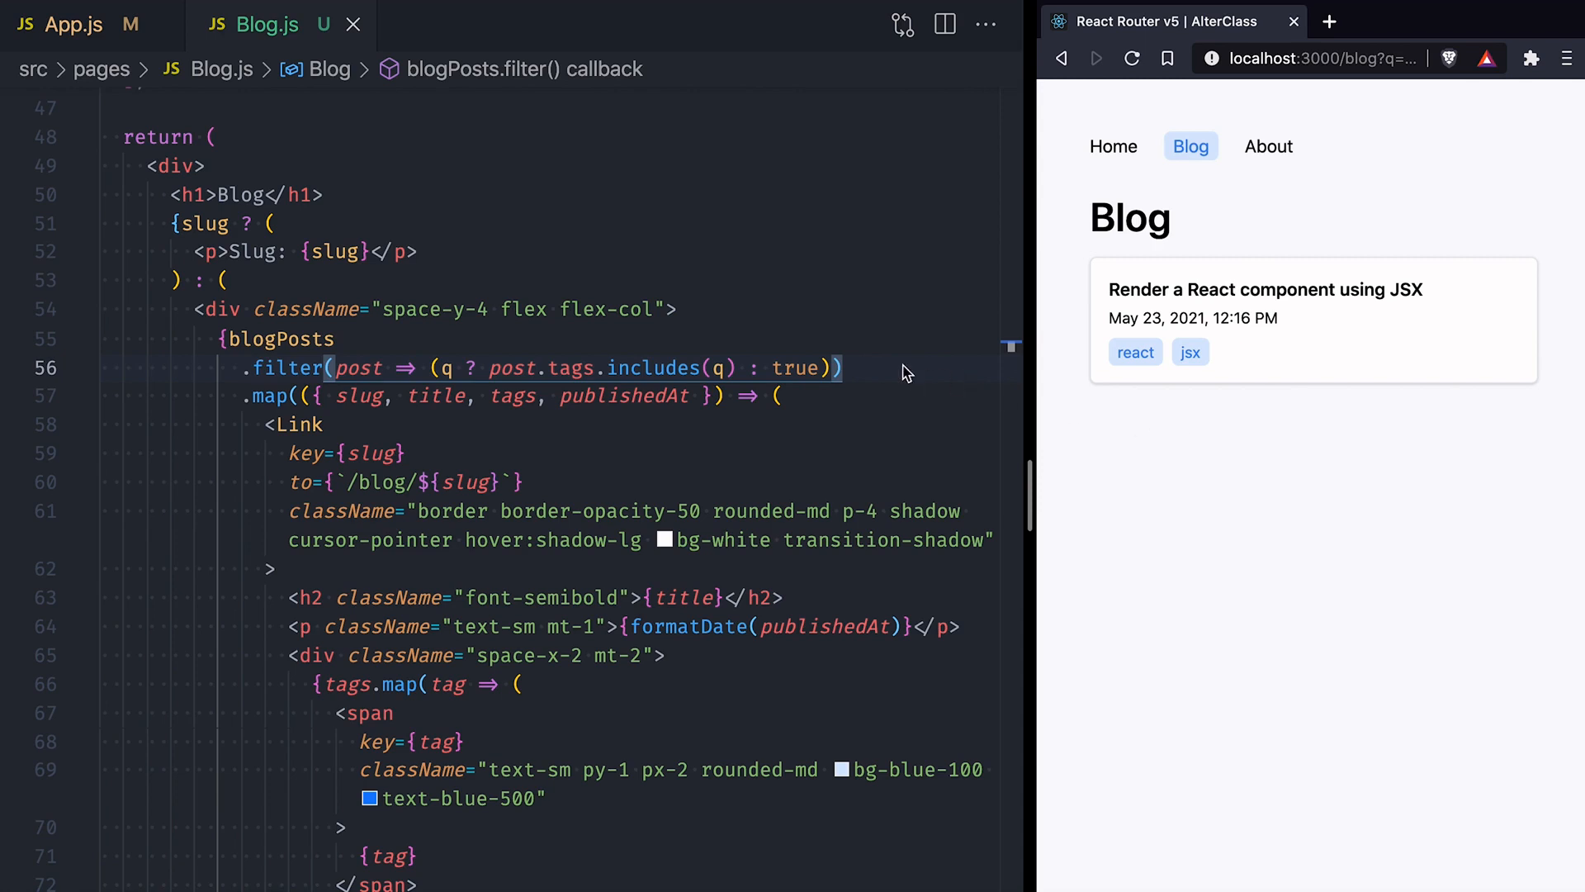
Sort posts by publishedAt, comparing postA and postB by sort === 'asc', between filter and map.
{"action": "type", "text": ".sort()"}
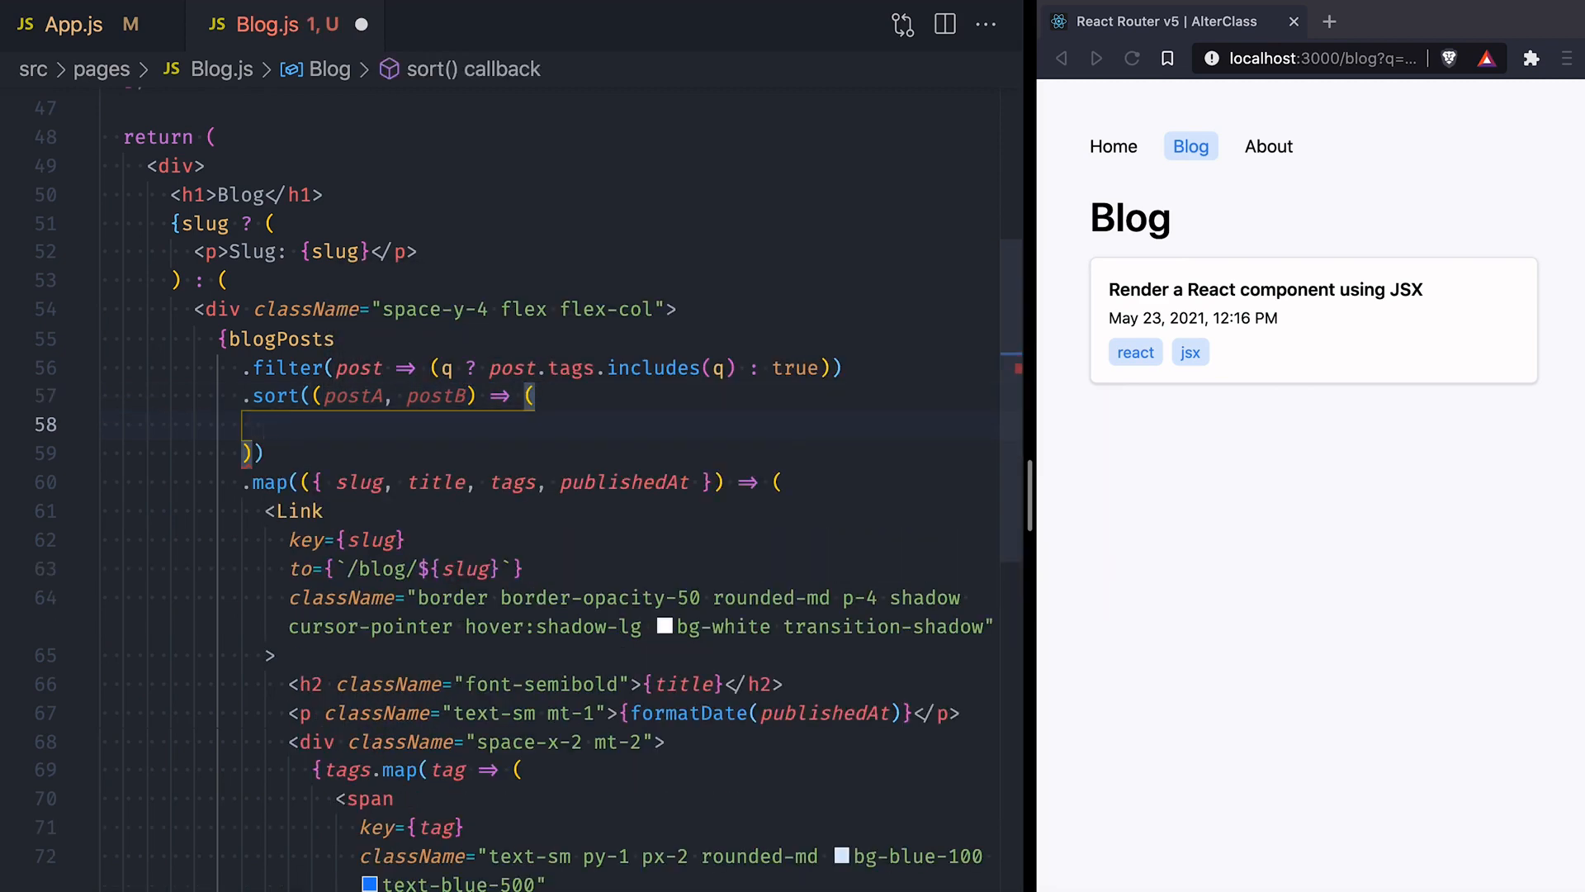
{"action": "type", "text": "sort === 'asc'"}
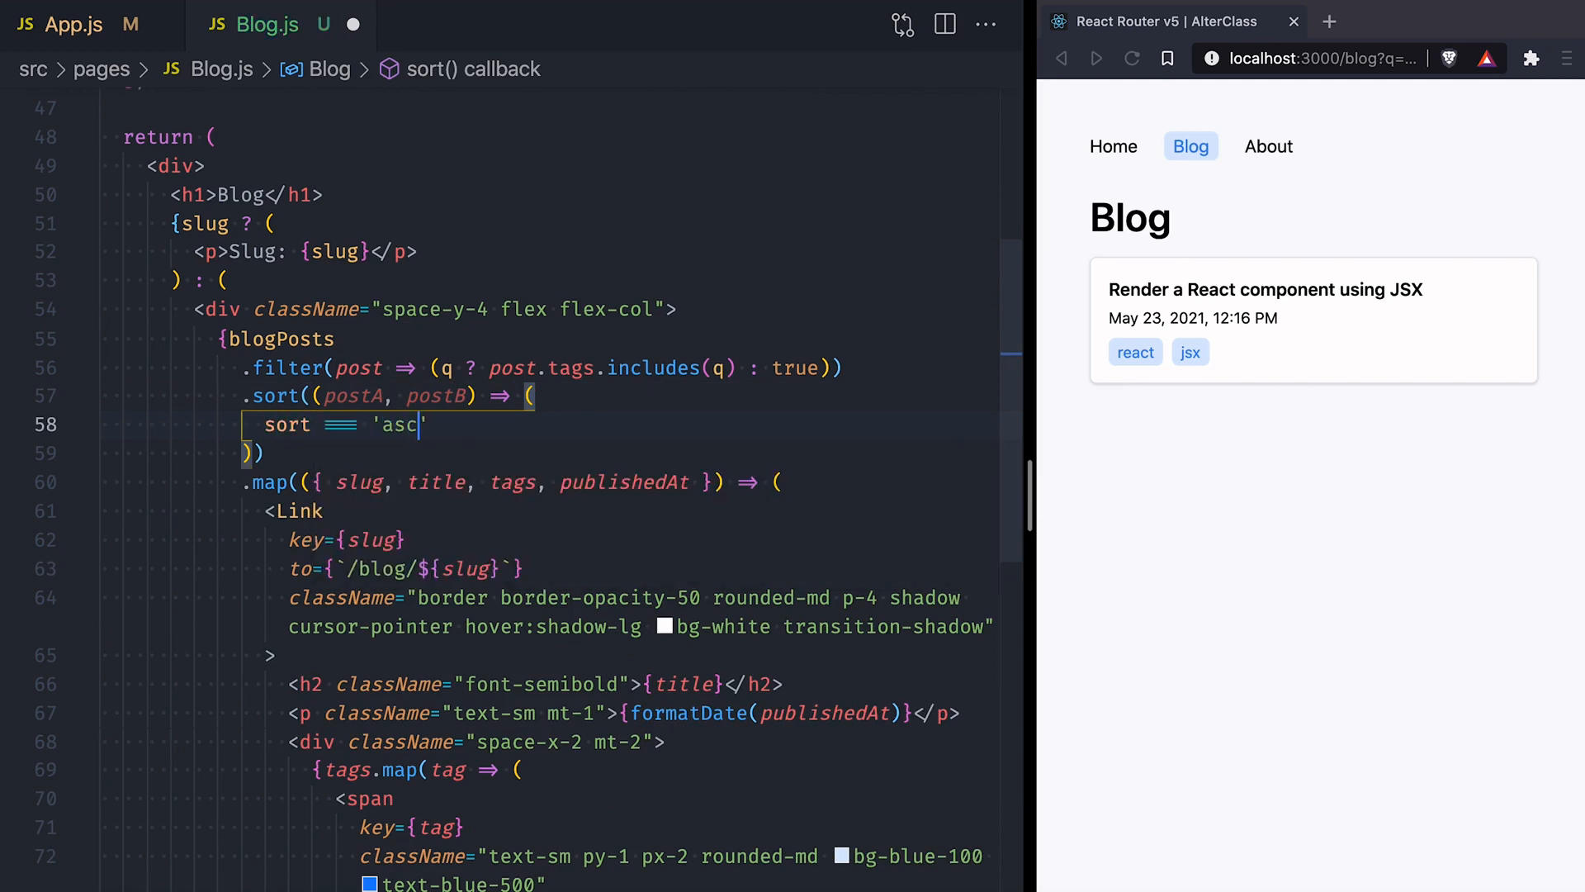
{"action": "type", "text": "? postA"}
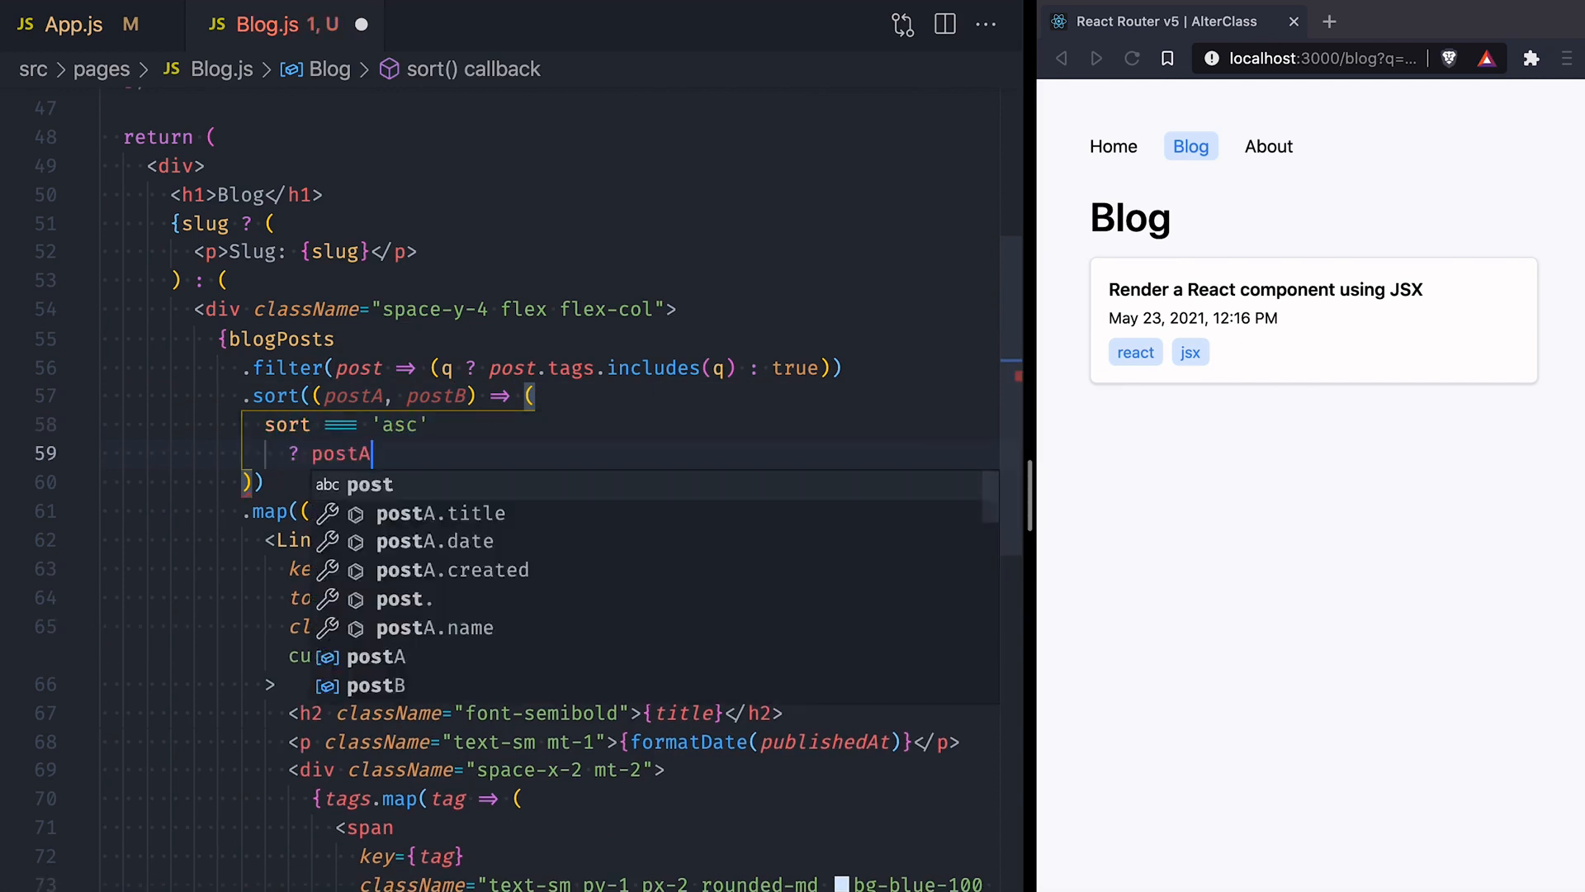
{"action": "type", "text": ".publishedAt > postB.publishedAt"}
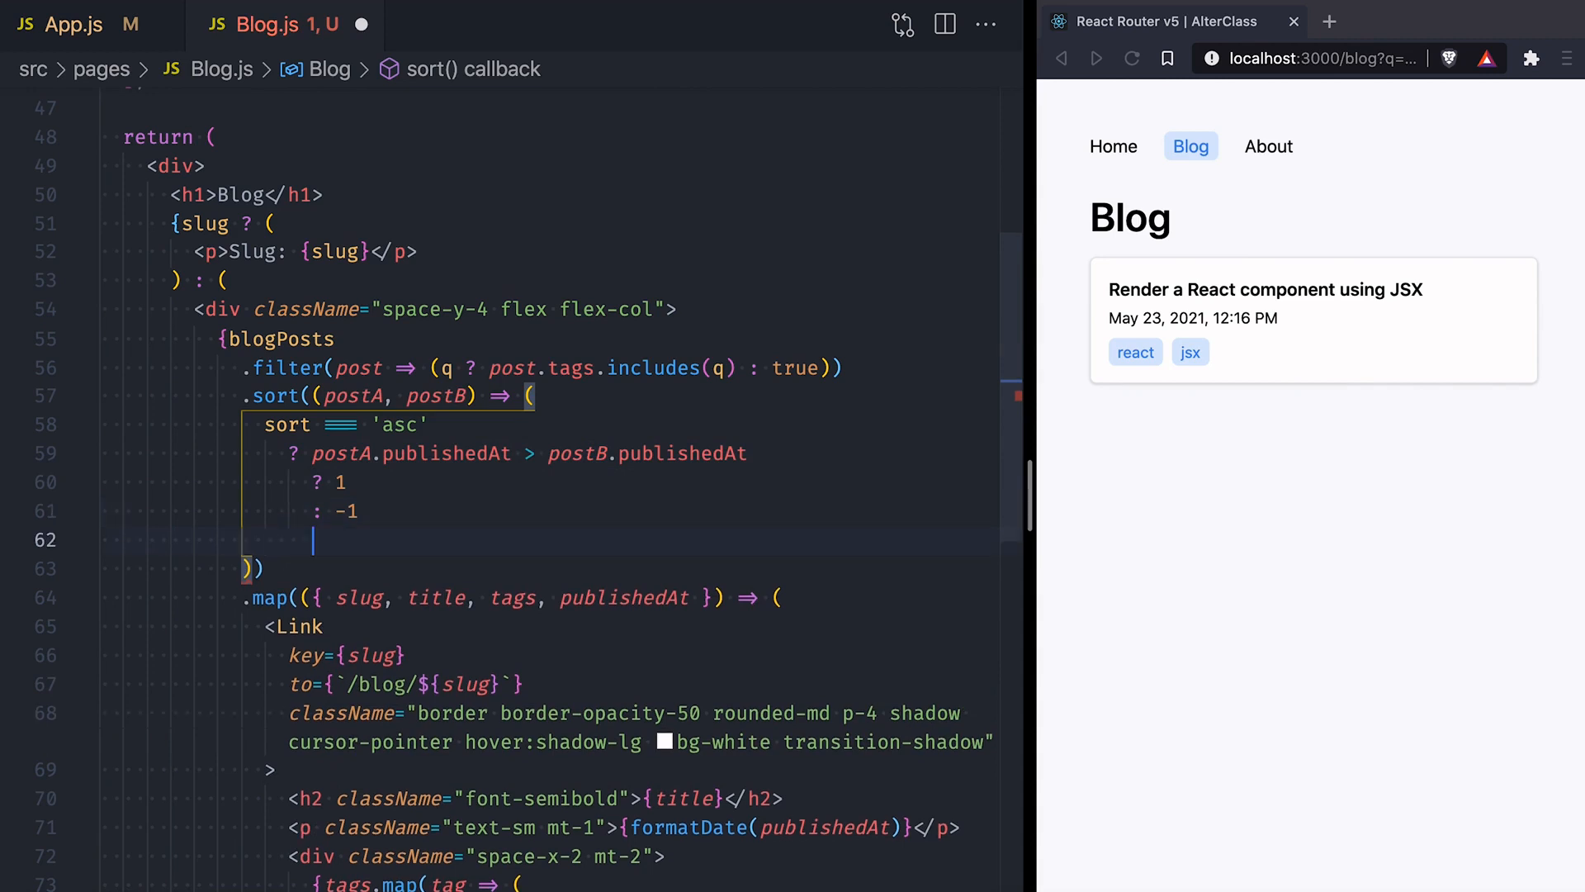
{"action": "type", "text": "postA.publishedAt < postB.publishedAt"}
{"action": "type", "text": ": -1"}
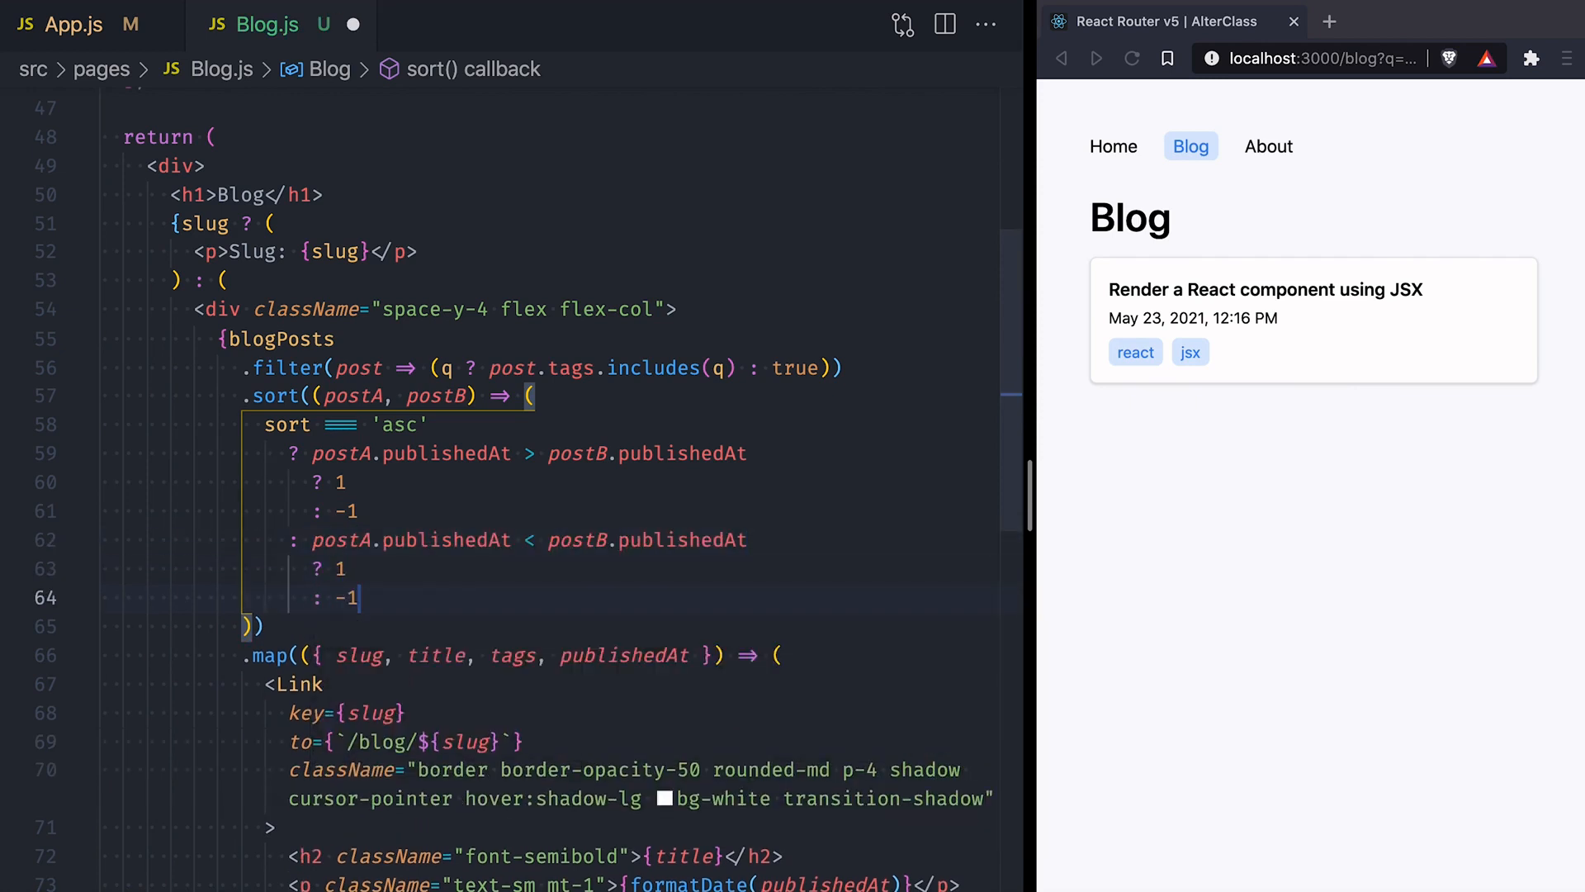
Change the URL query to q=react&sort=asc to list the react-tagged posts.
{"action": "left_click", "coordinate": [1315, 58]}
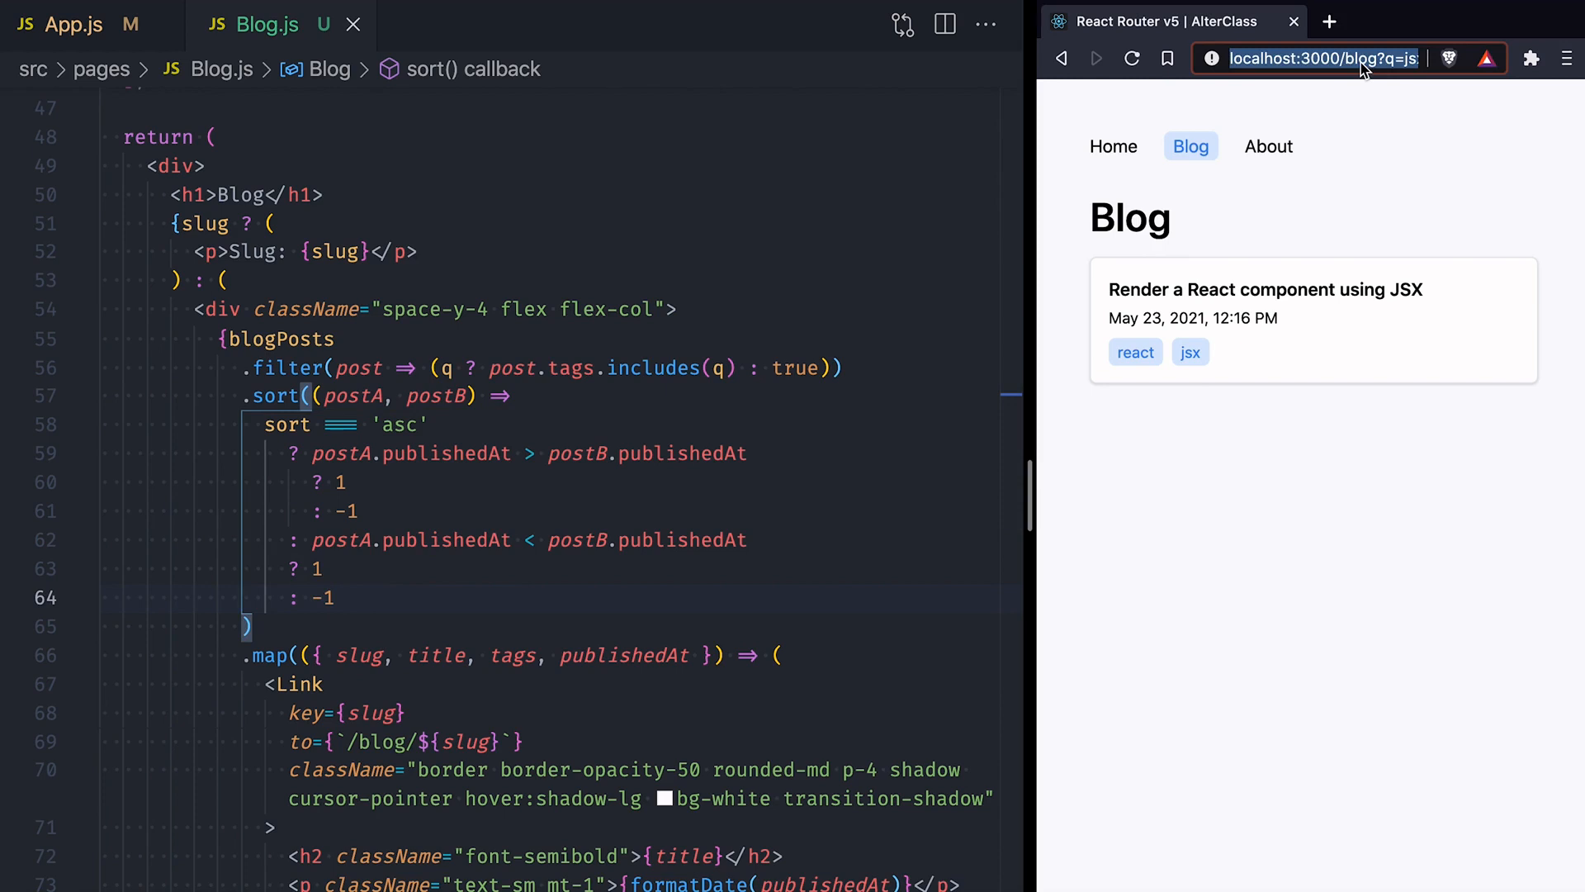
{"action": "type", "text": "react"}
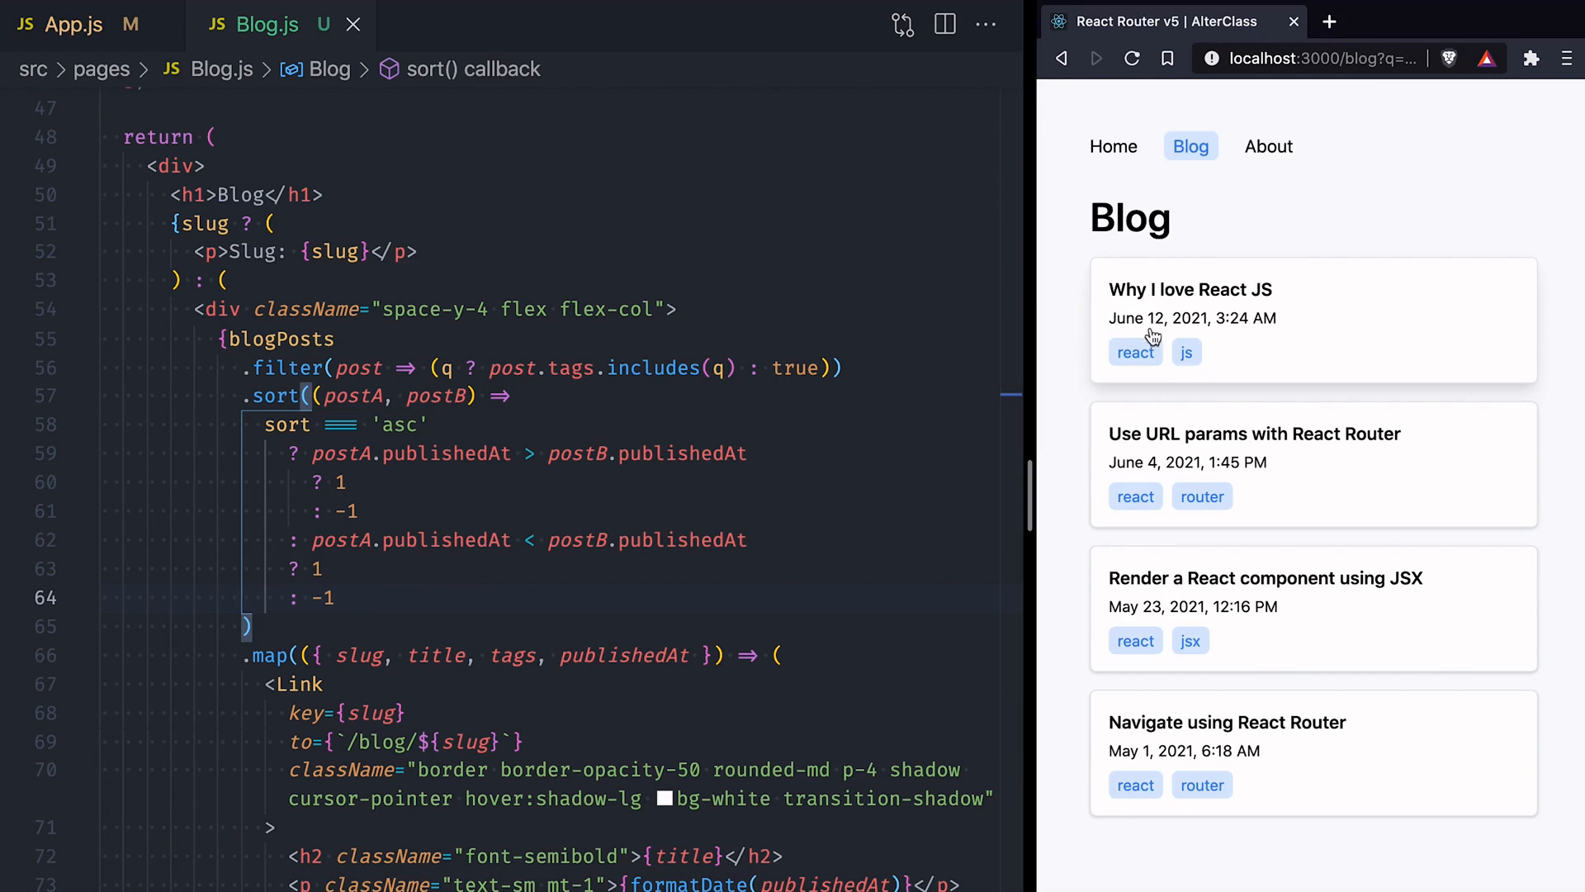
{"action": "mouse_move", "coordinate": [1136, 619]}
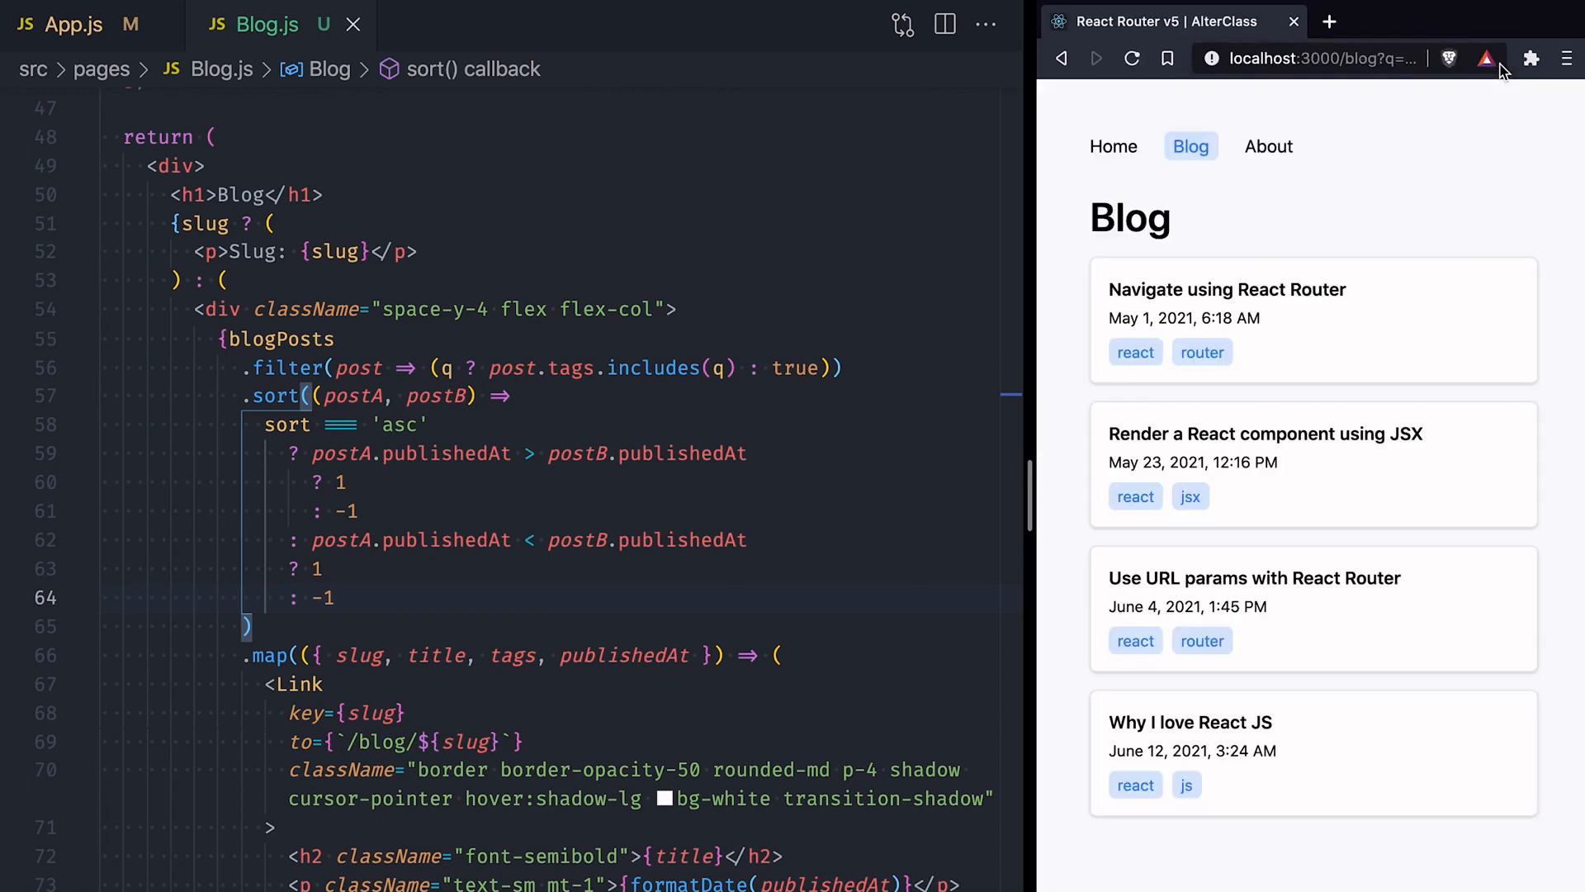
{"action": "mouse_move", "coordinate": [1134, 492]}
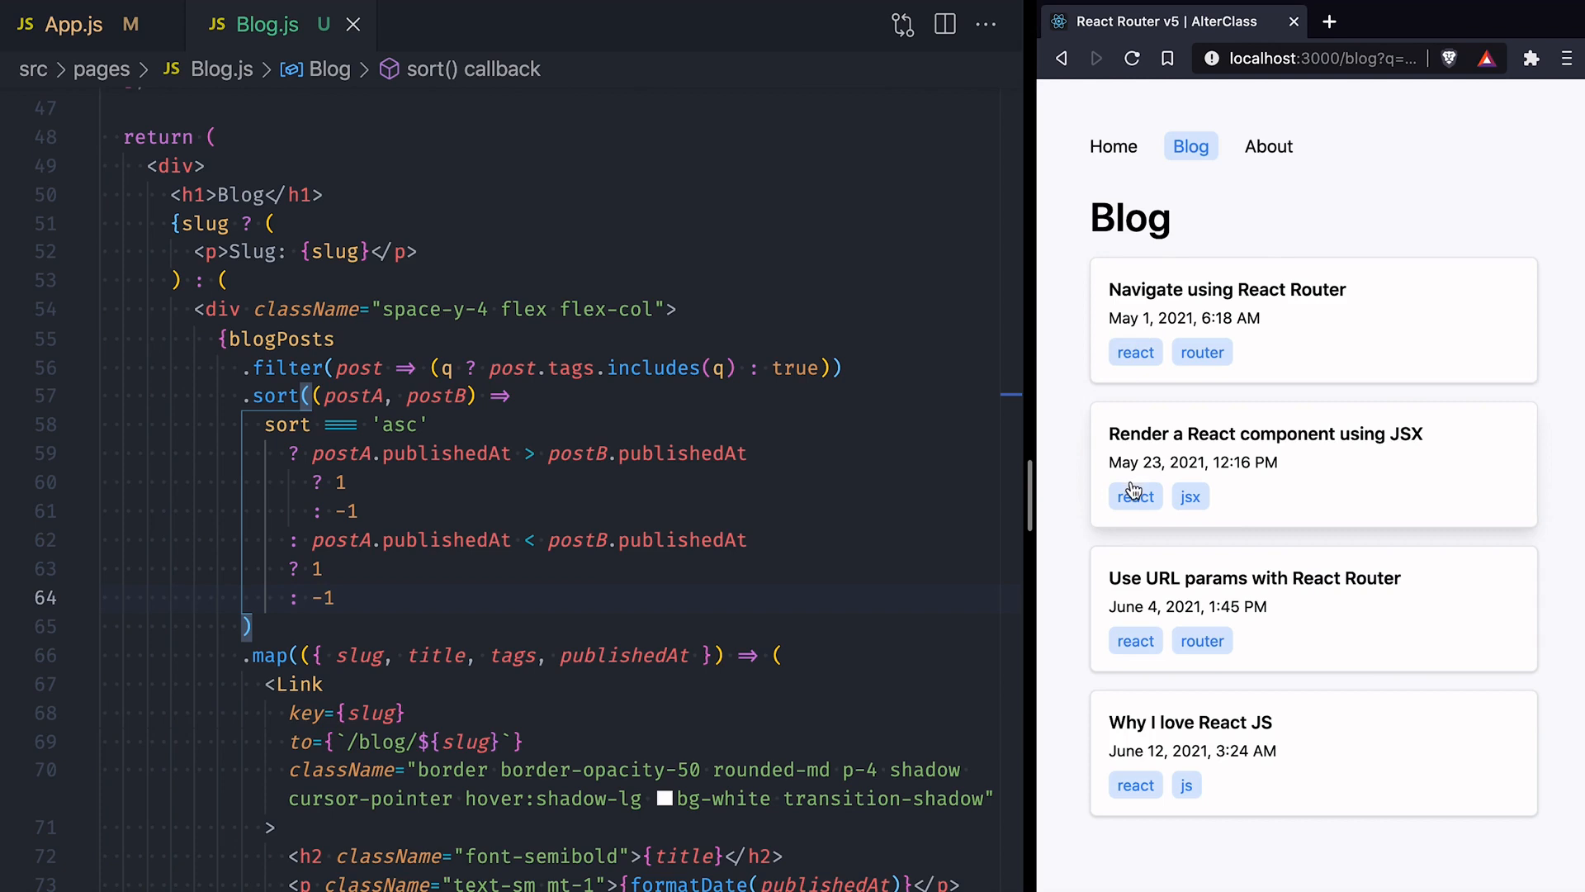
{"action": "mouse_move", "coordinate": [1156, 838]}
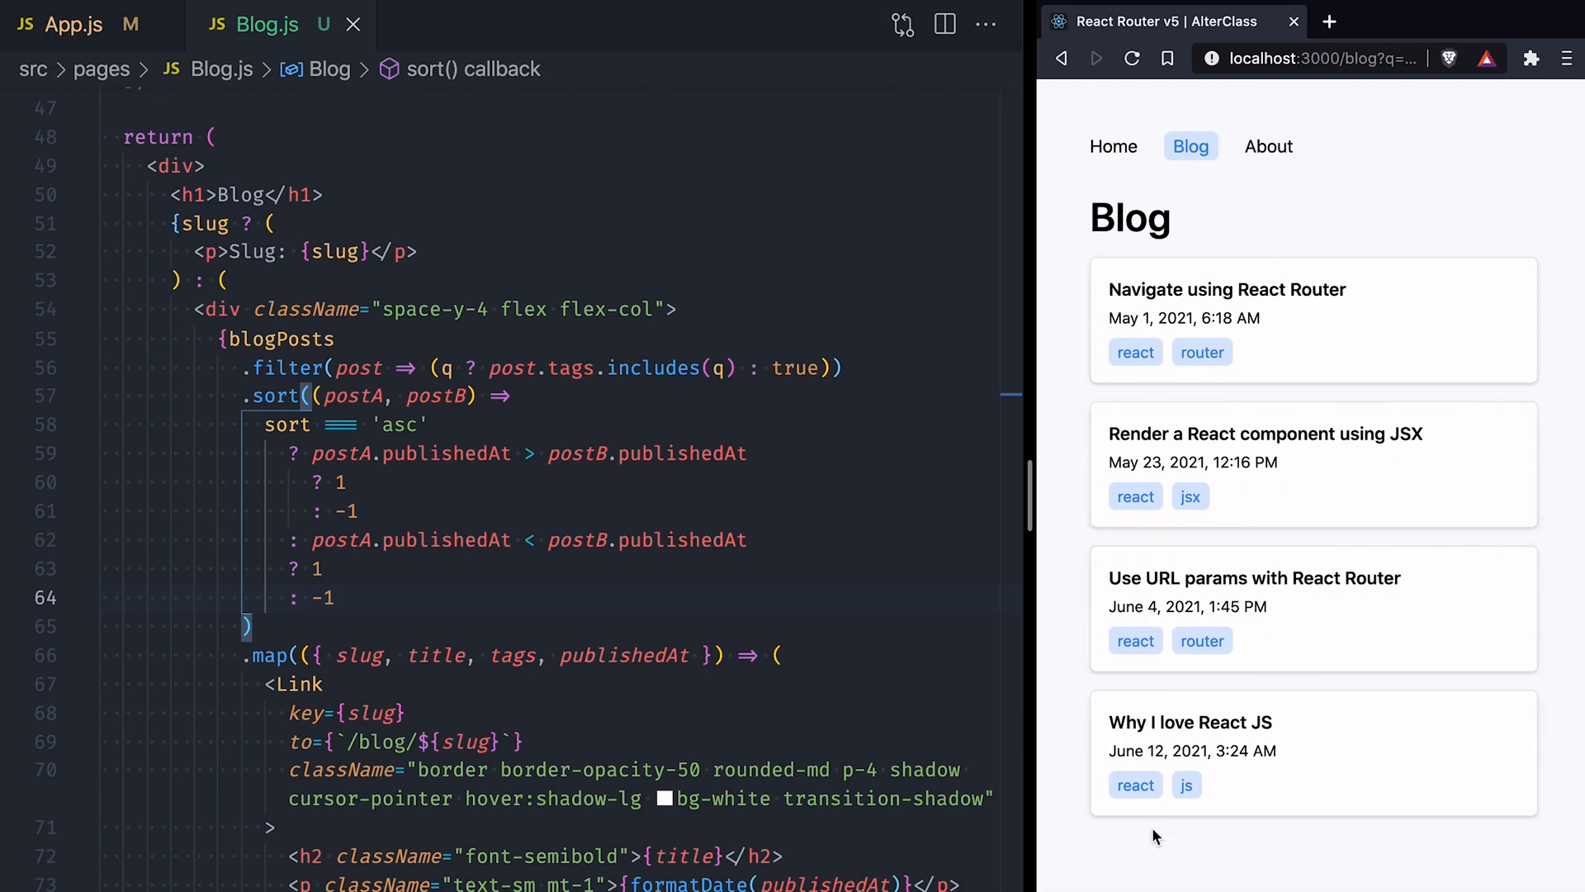